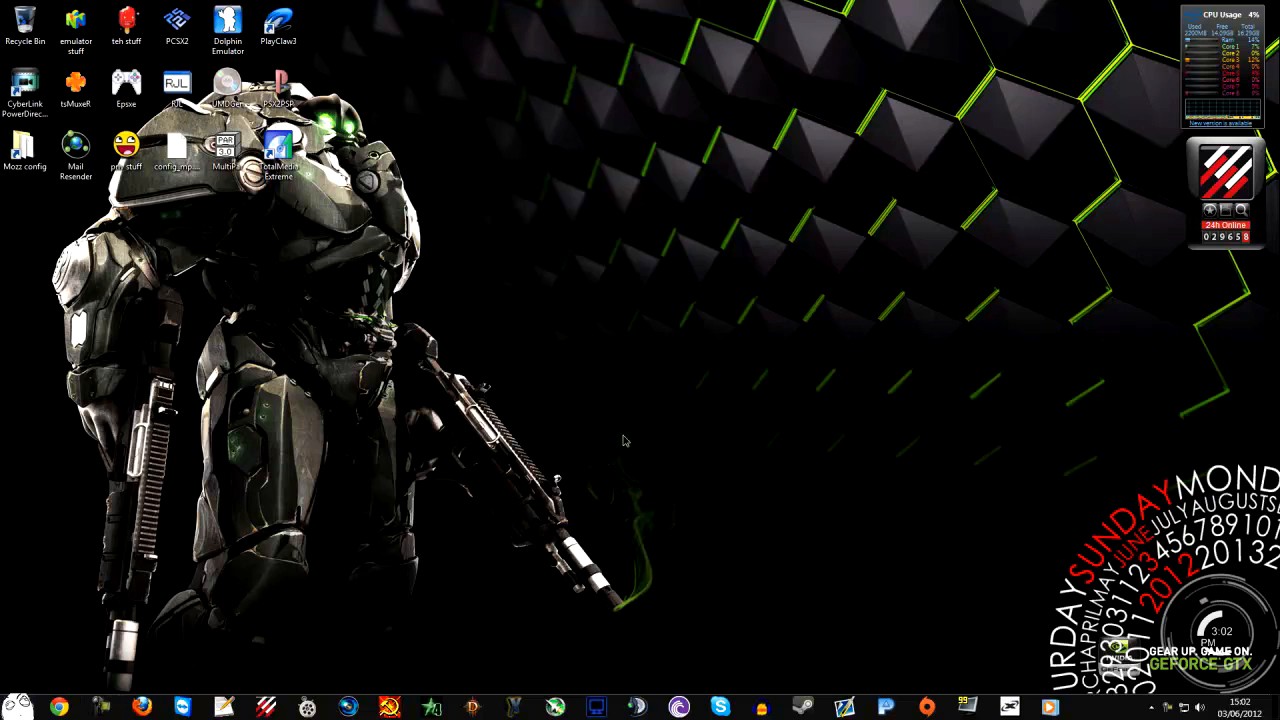
{"action": "mouse_move", "coordinate": [644, 400]}
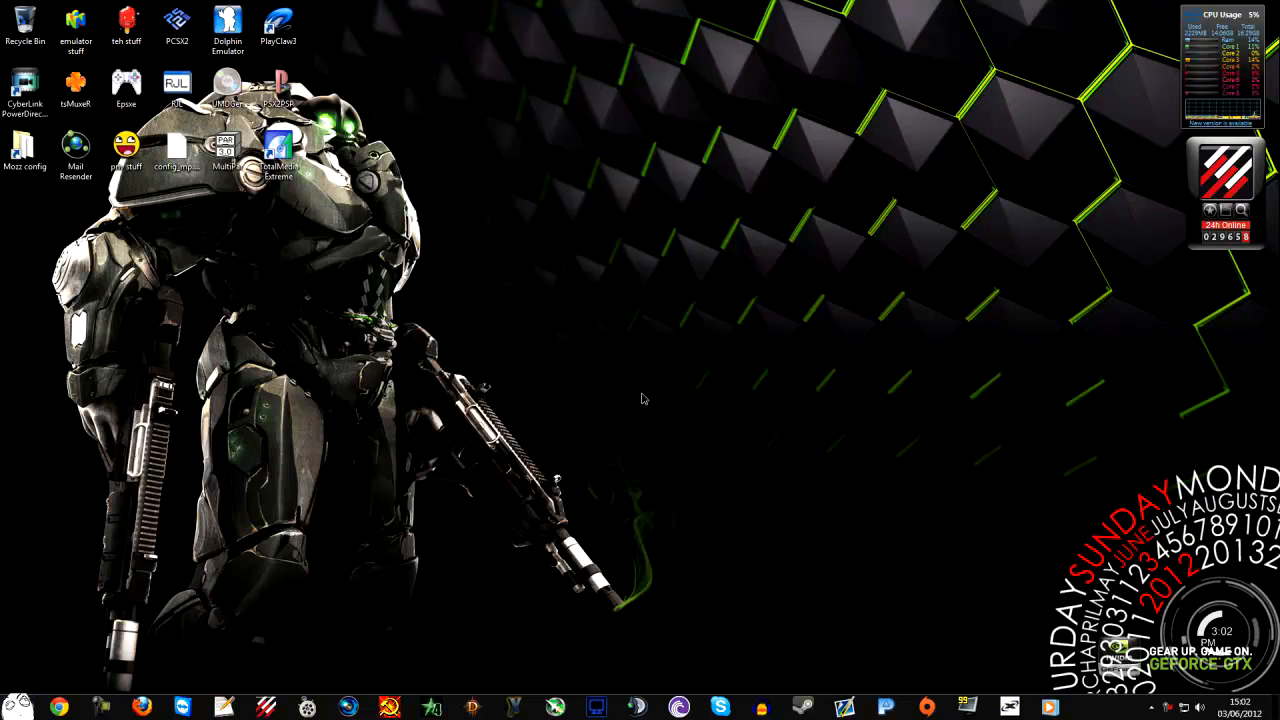
{"action": "mouse_move", "coordinate": [720, 322]}
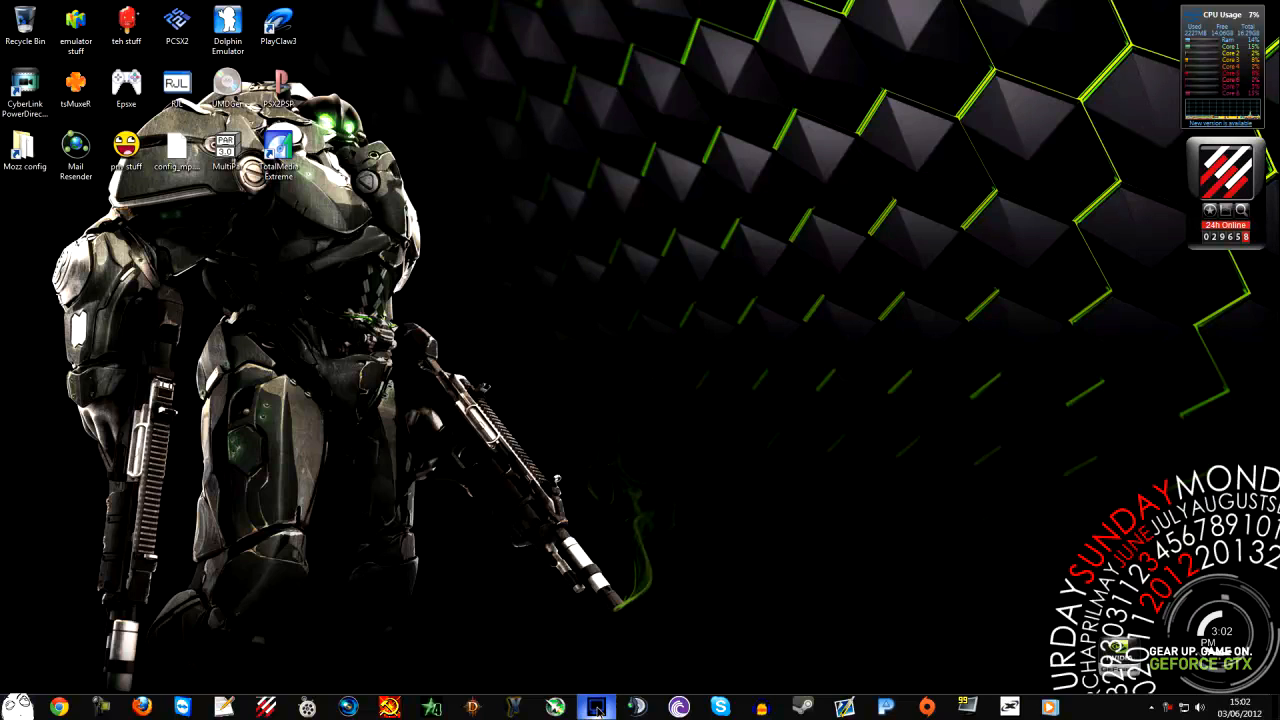
Review the overlay status settings, keep the recording status colour red, and show the folder settings
{"action": "left_click", "coordinate": [592, 704]}
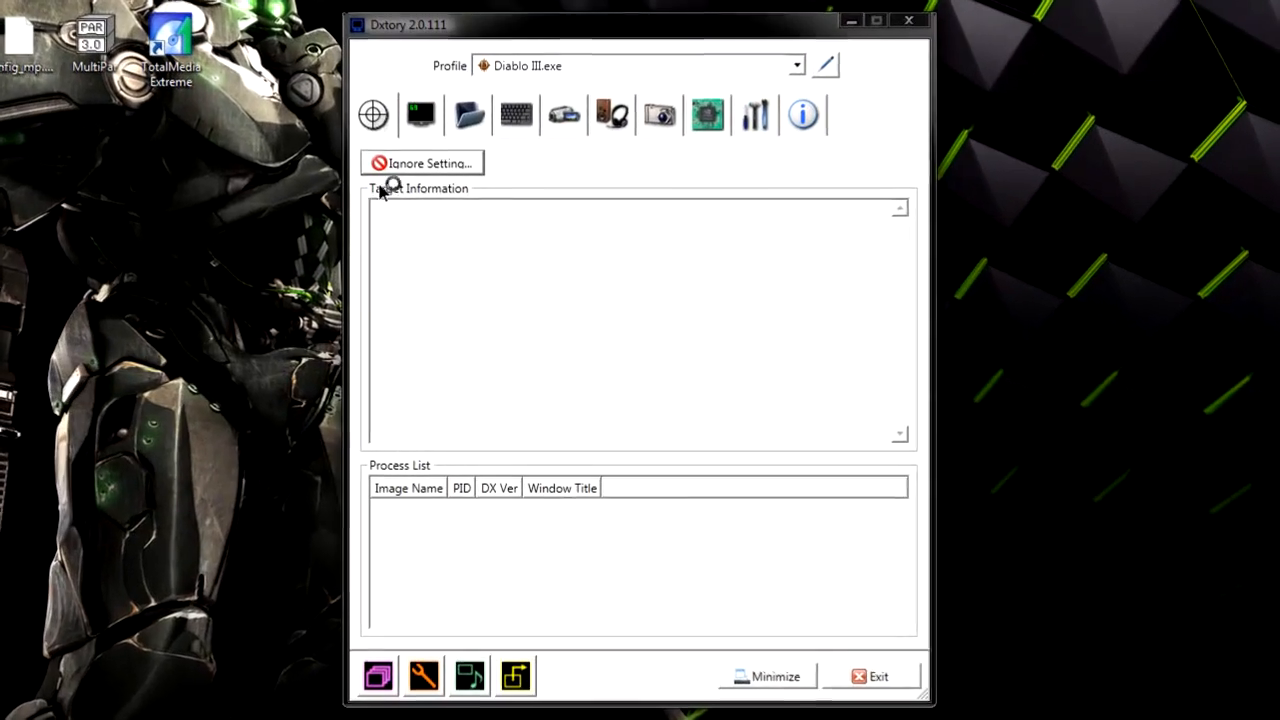
{"action": "left_click", "coordinate": [420, 112]}
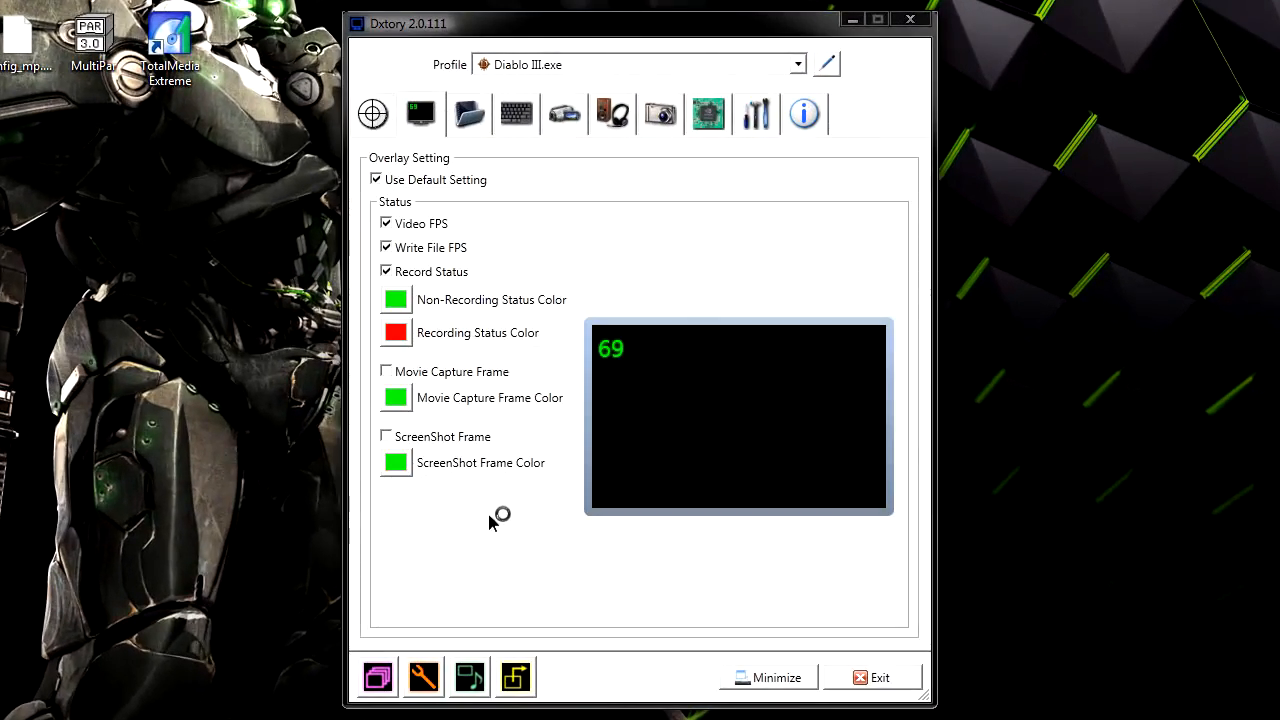
{"action": "mouse_move", "coordinate": [484, 536]}
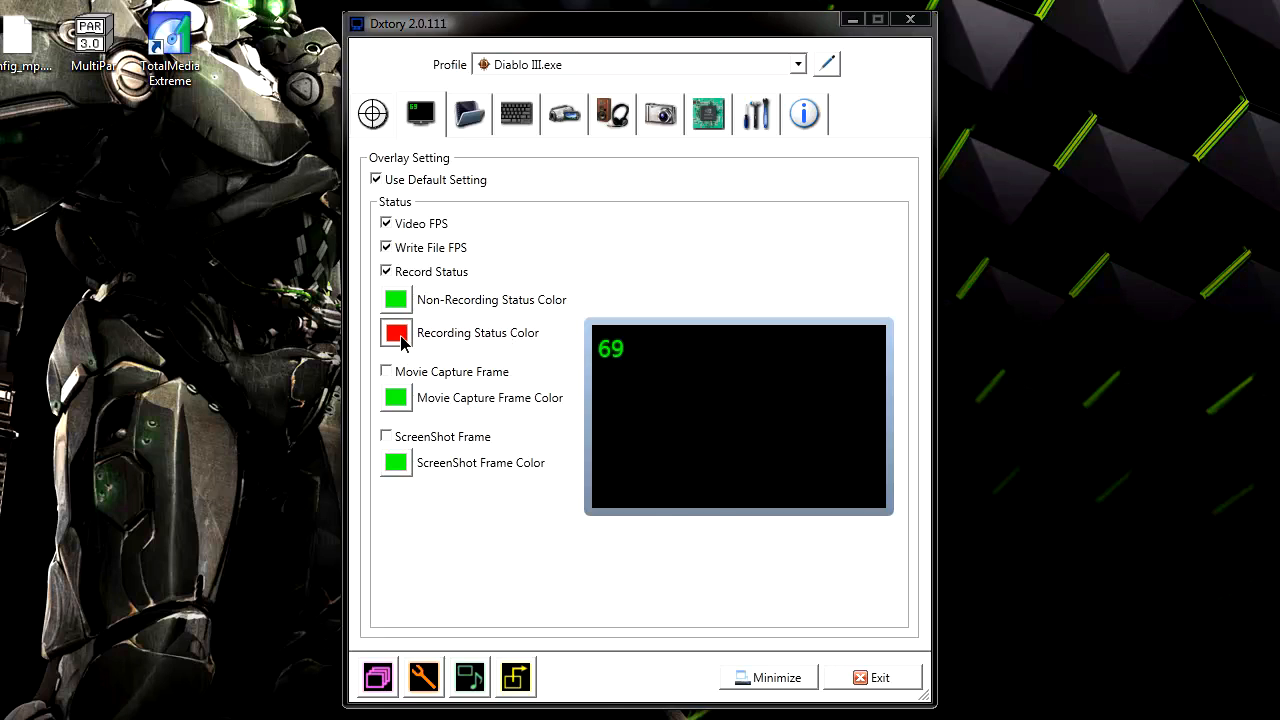
{"action": "left_click", "coordinate": [394, 332]}
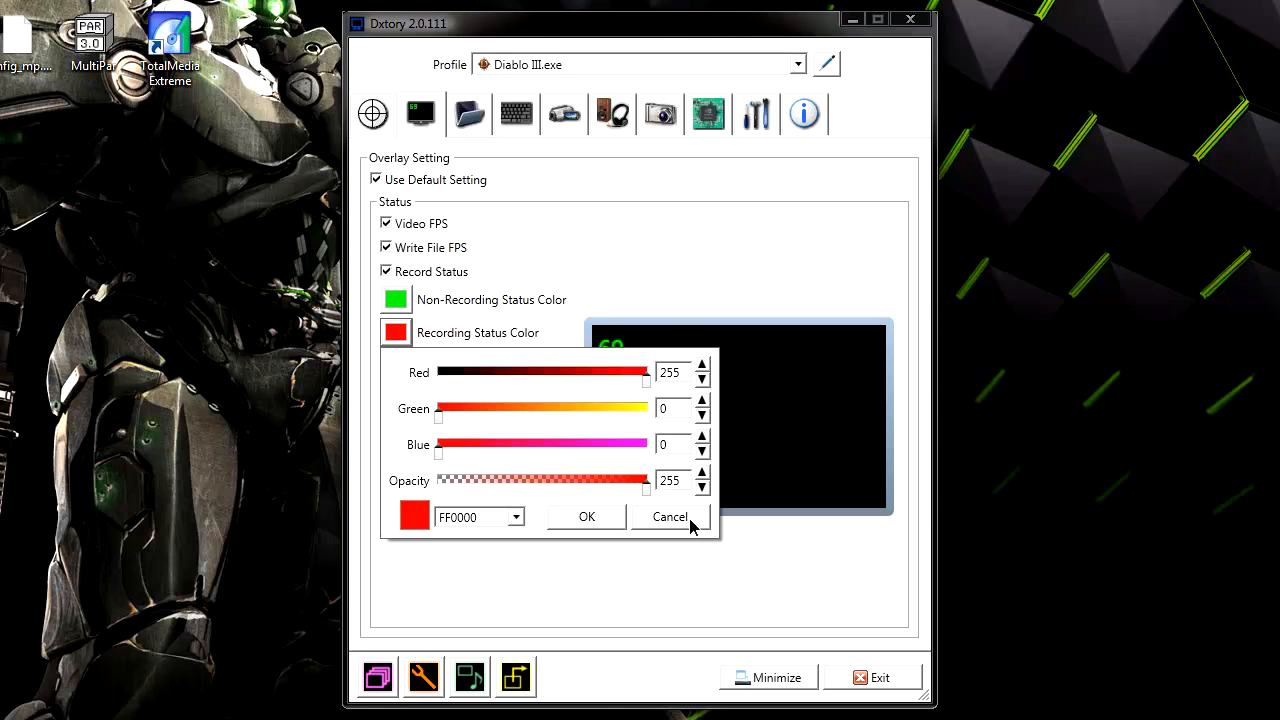
{"action": "left_click", "coordinate": [668, 516]}
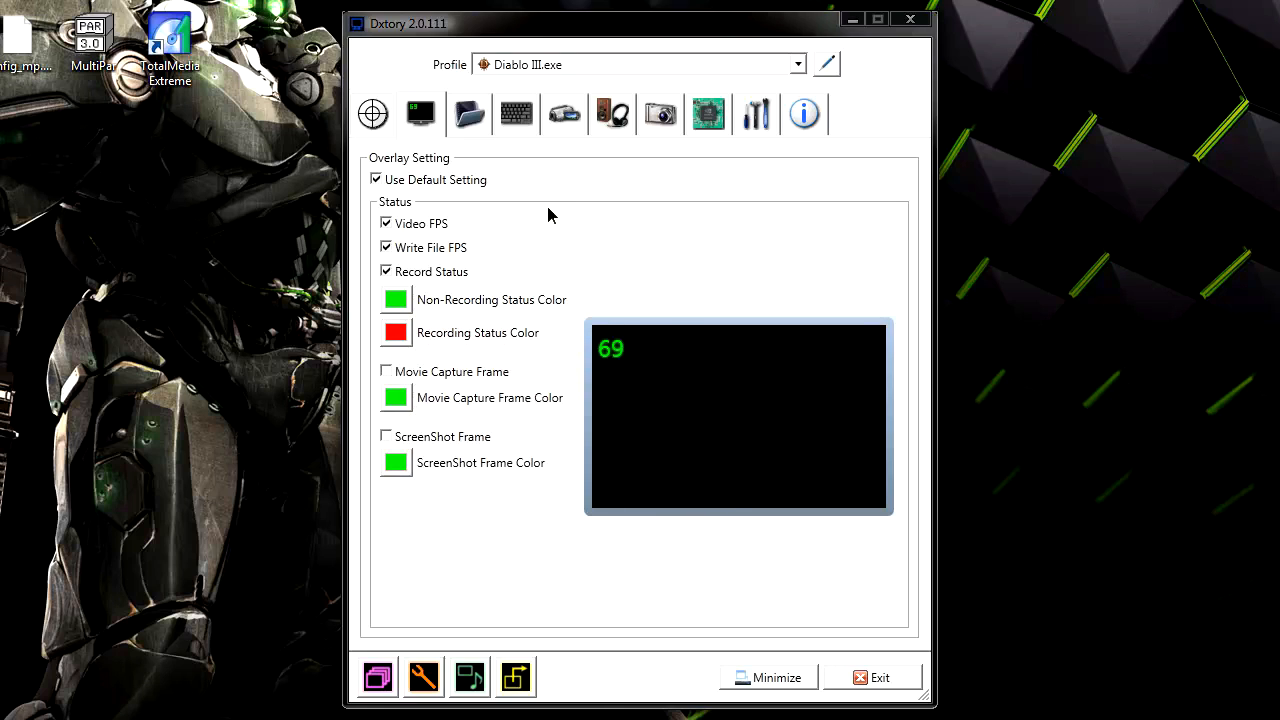
{"action": "left_click", "coordinate": [468, 112]}
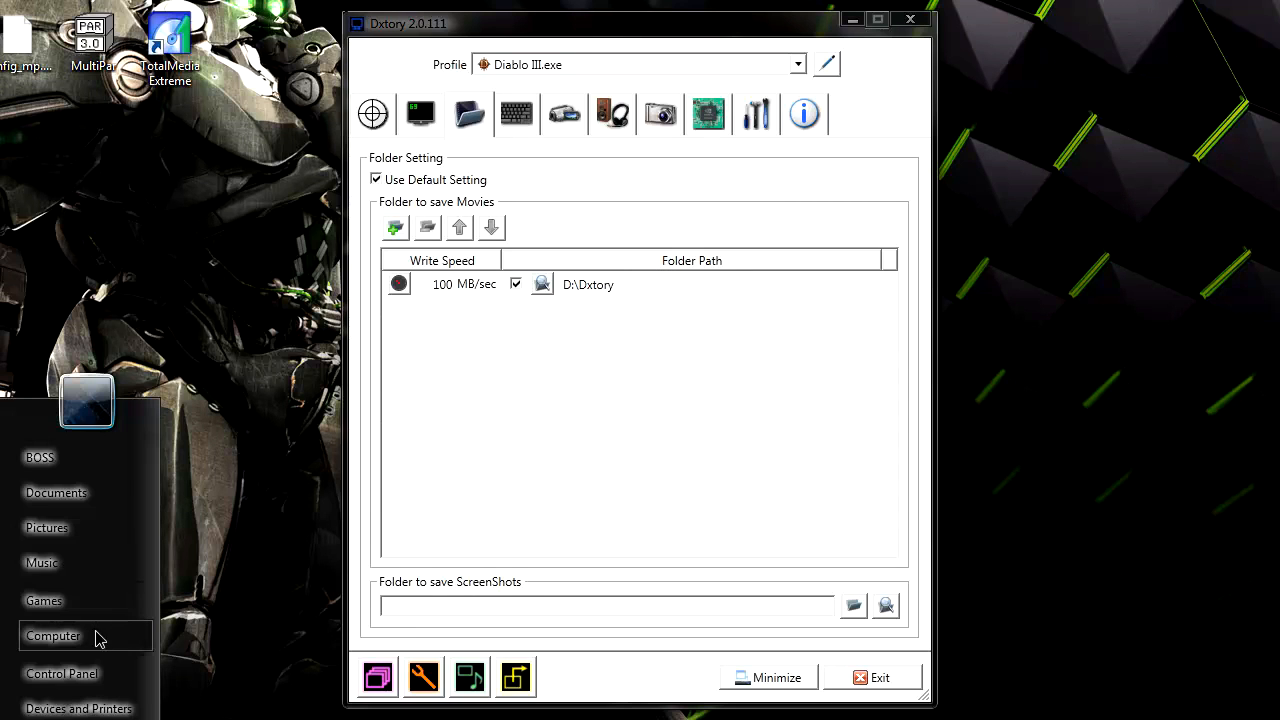
Check the Dxtory folder on drive D in Explorer, then return to the folder settings
{"action": "left_click", "coordinate": [52, 636]}
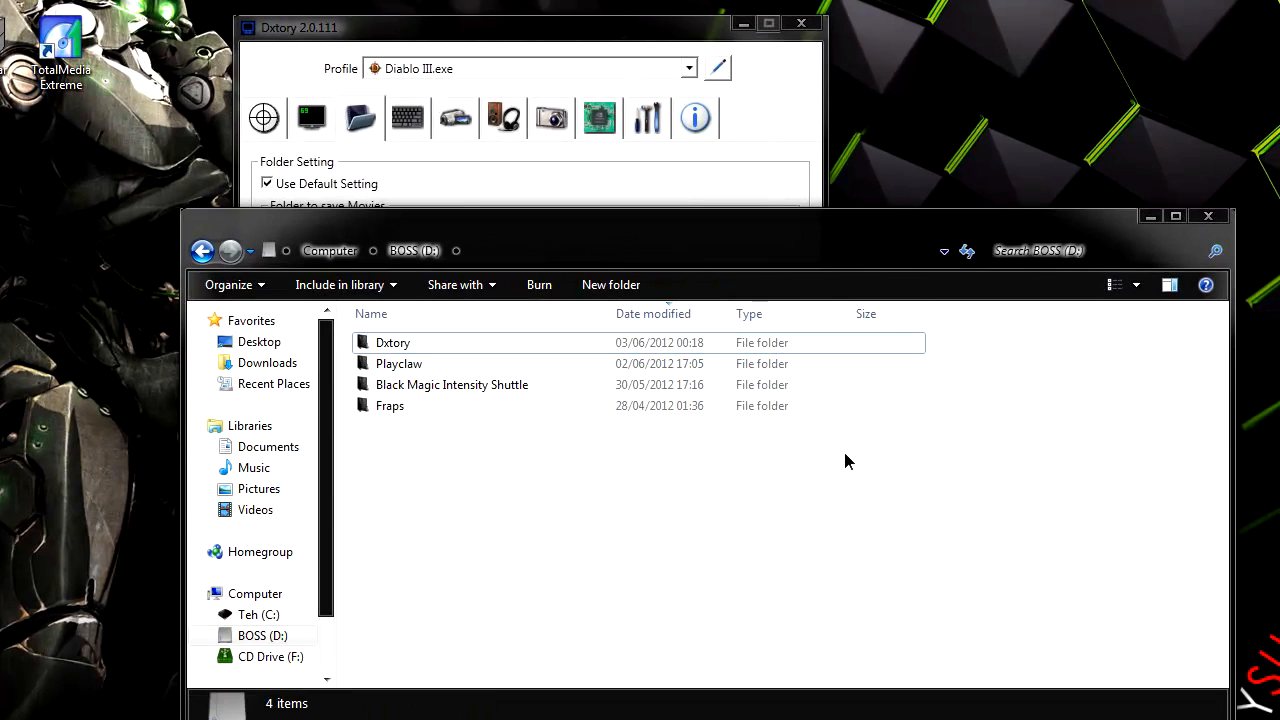
{"action": "left_click", "coordinate": [392, 342]}
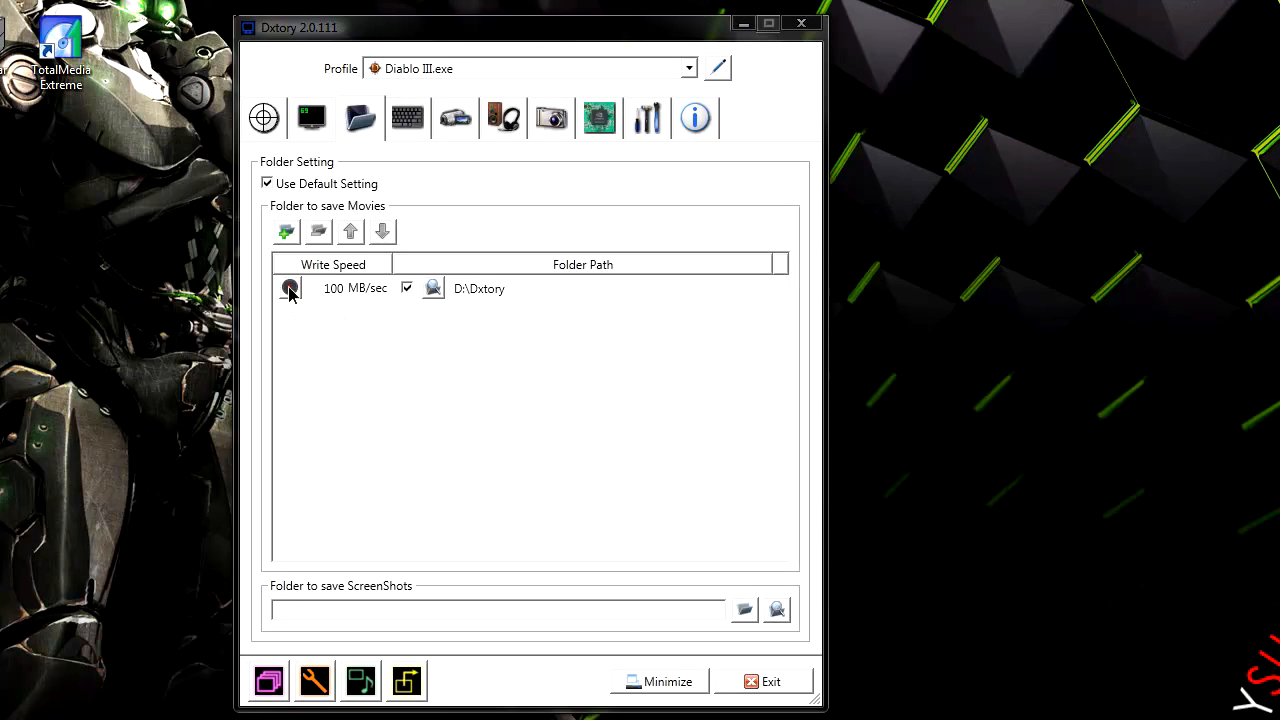
Open and close the write-speed benchmark for D:\Dxtory without running it, then show the movie settings
{"action": "left_click", "coordinate": [288, 288]}
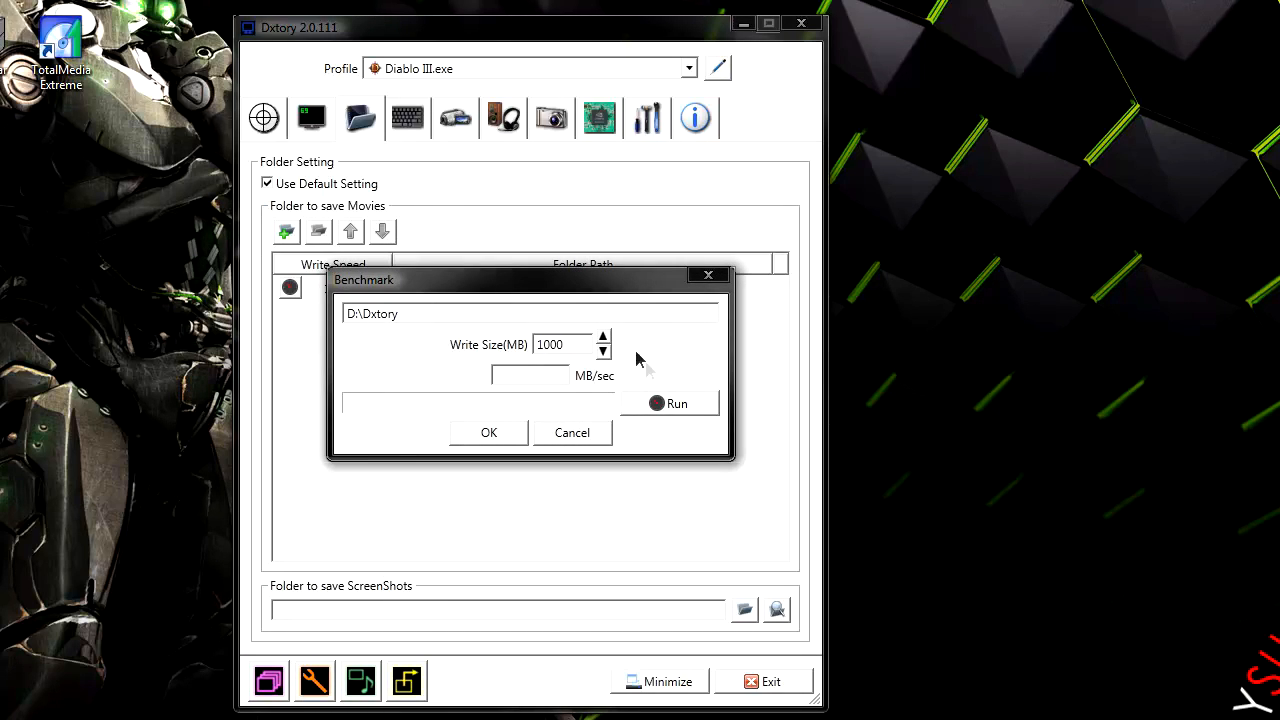
{"action": "left_click", "coordinate": [488, 432]}
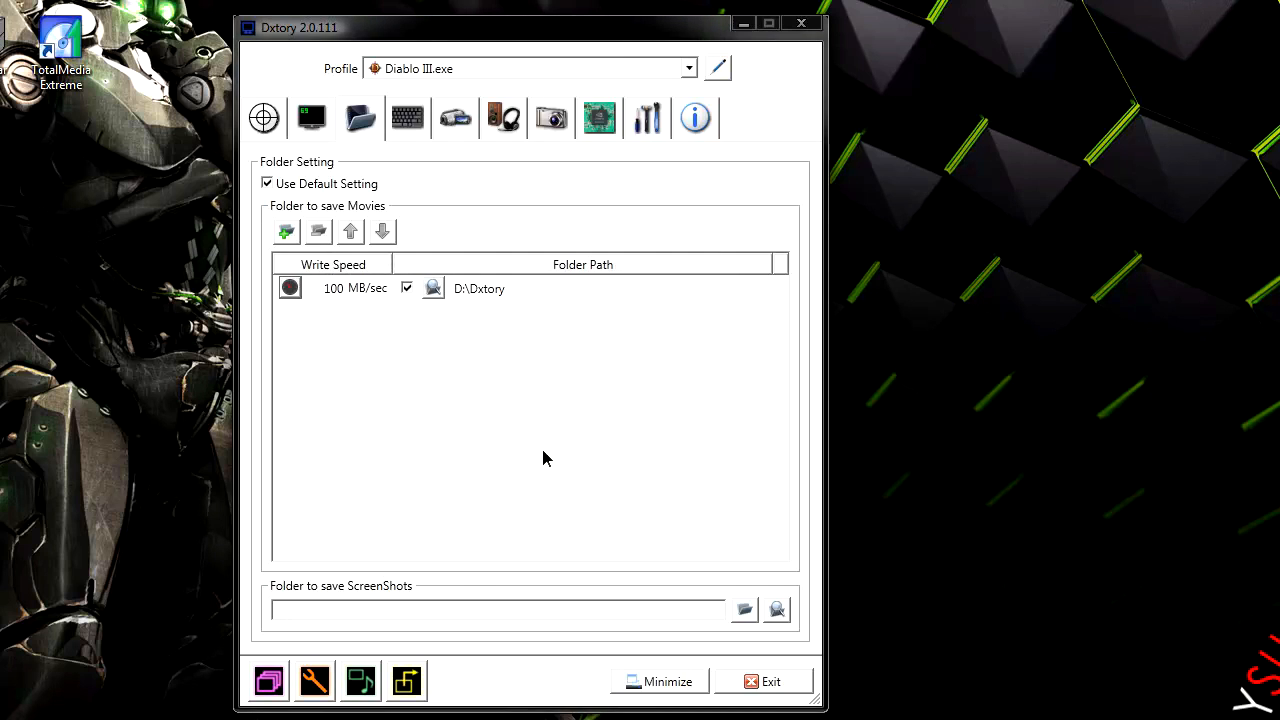
{"action": "mouse_move", "coordinate": [532, 460]}
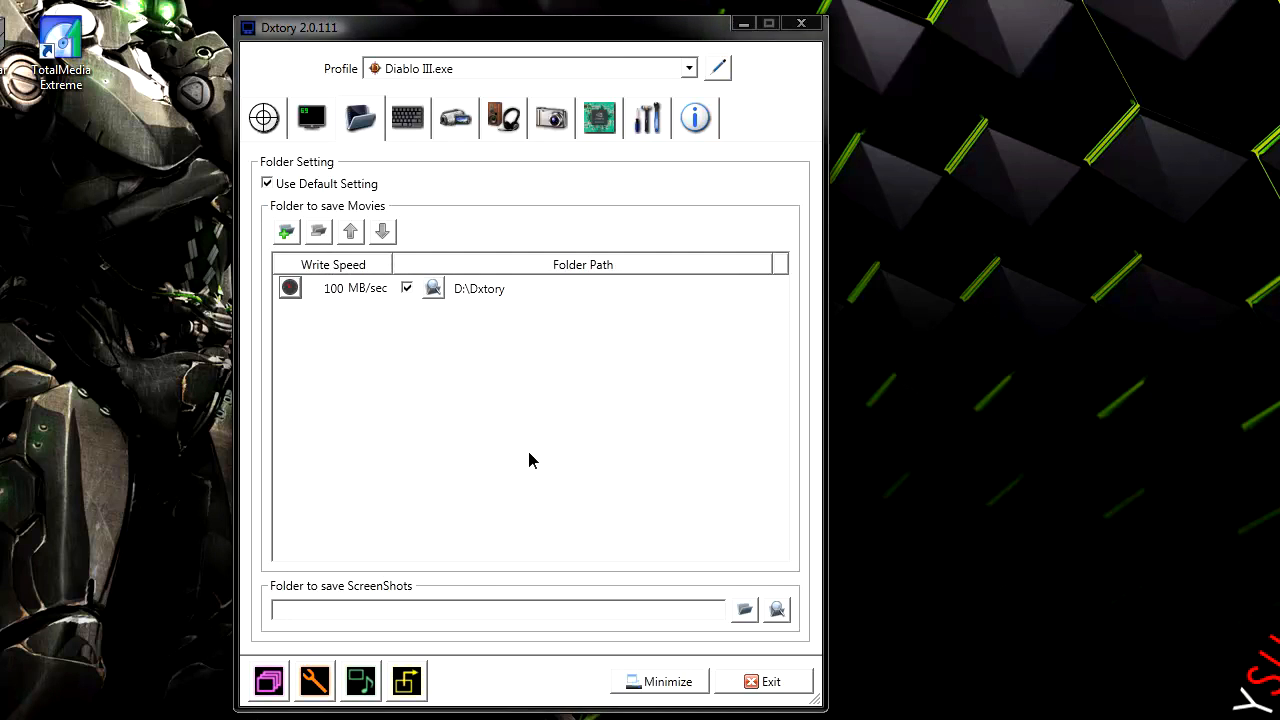
{"action": "mouse_move", "coordinate": [376, 308]}
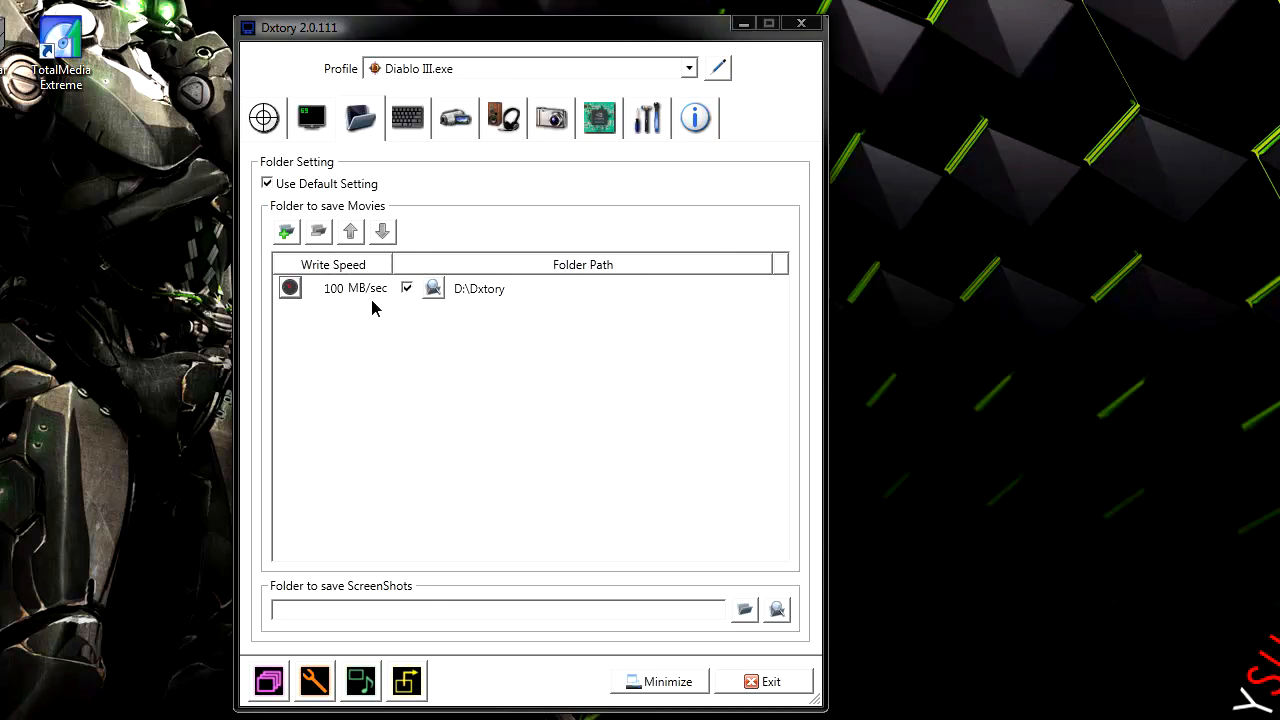
{"action": "mouse_move", "coordinate": [358, 326]}
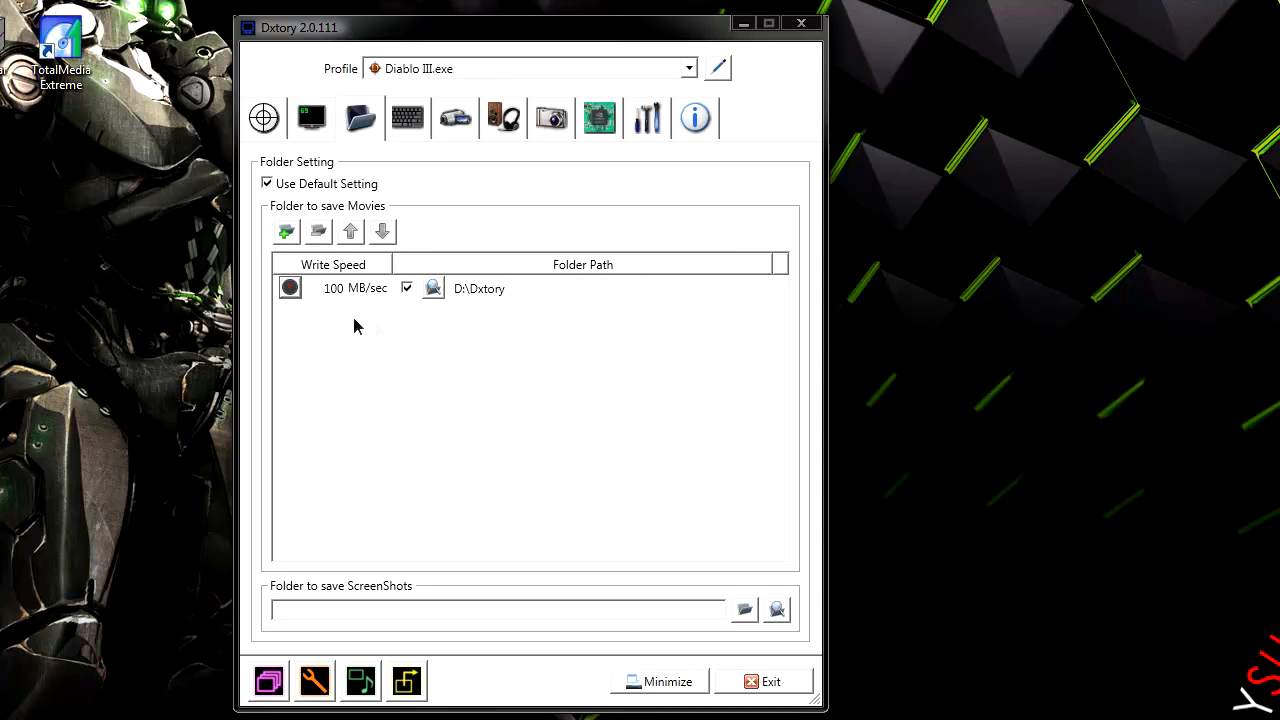
{"action": "mouse_move", "coordinate": [372, 420]}
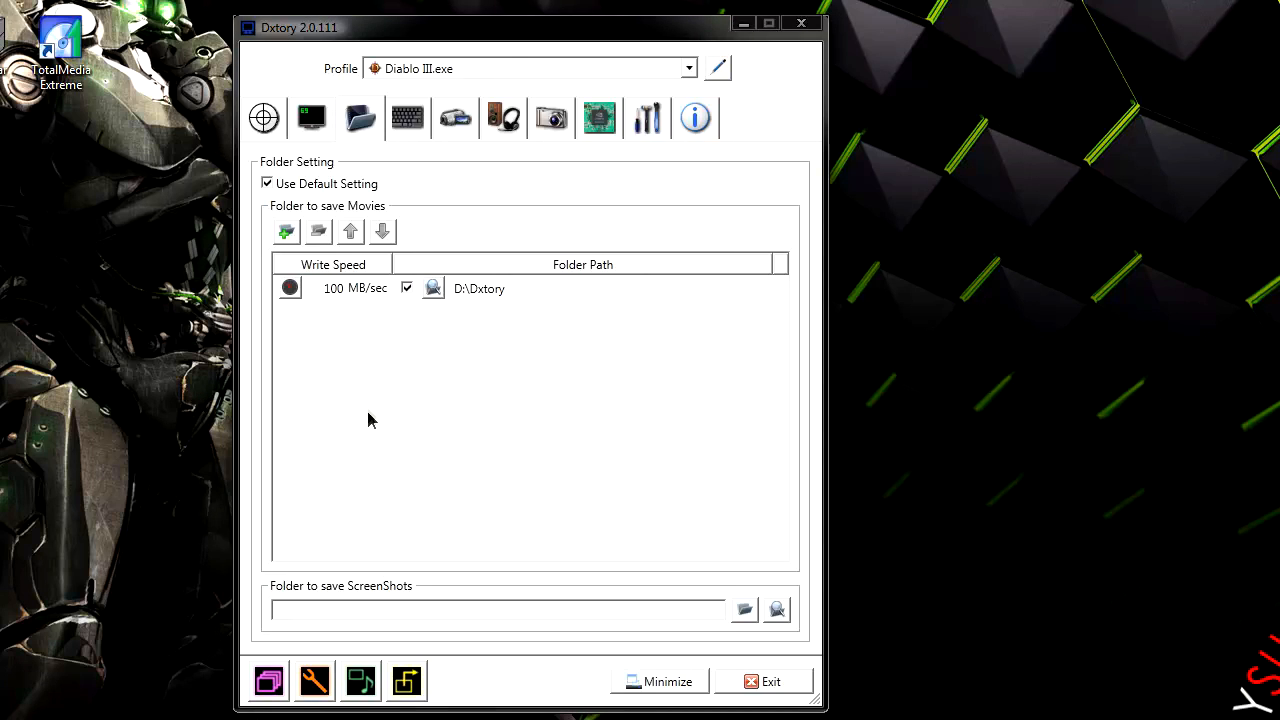
{"action": "left_click", "coordinate": [408, 118]}
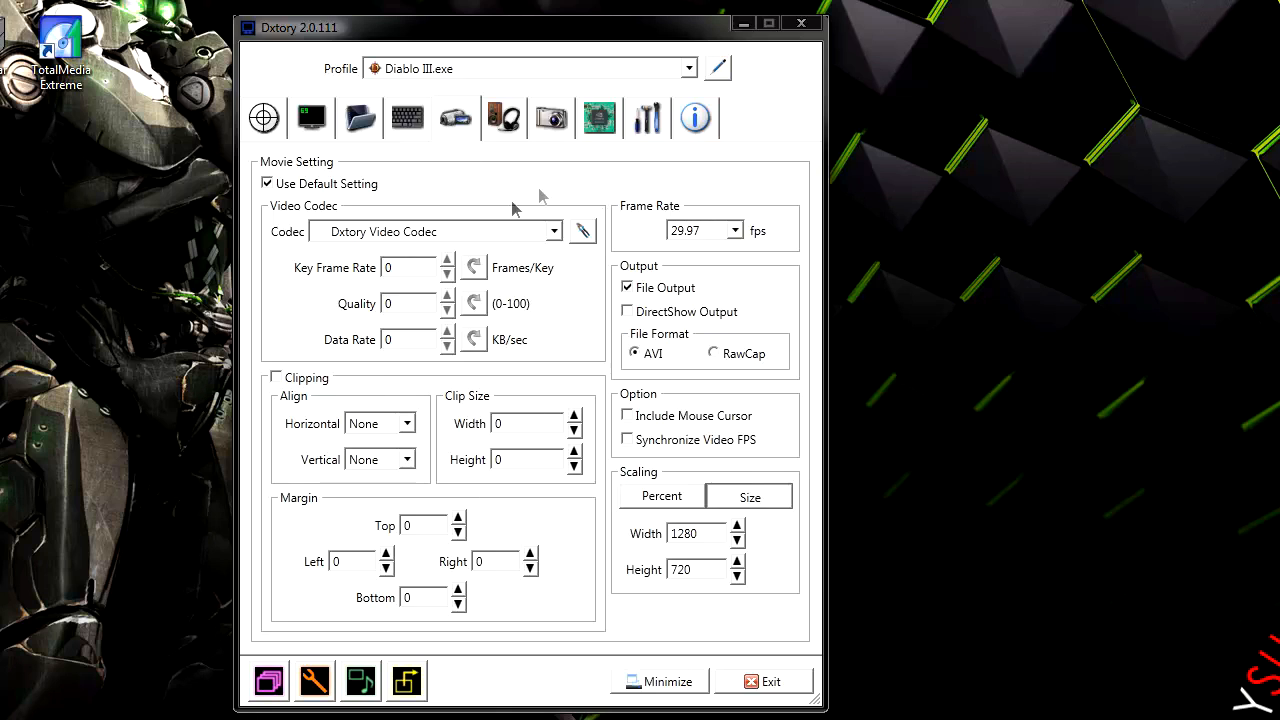
Keep Dxtory Video Codec as the video codec and bring up its format options
{"action": "left_click", "coordinate": [556, 232]}
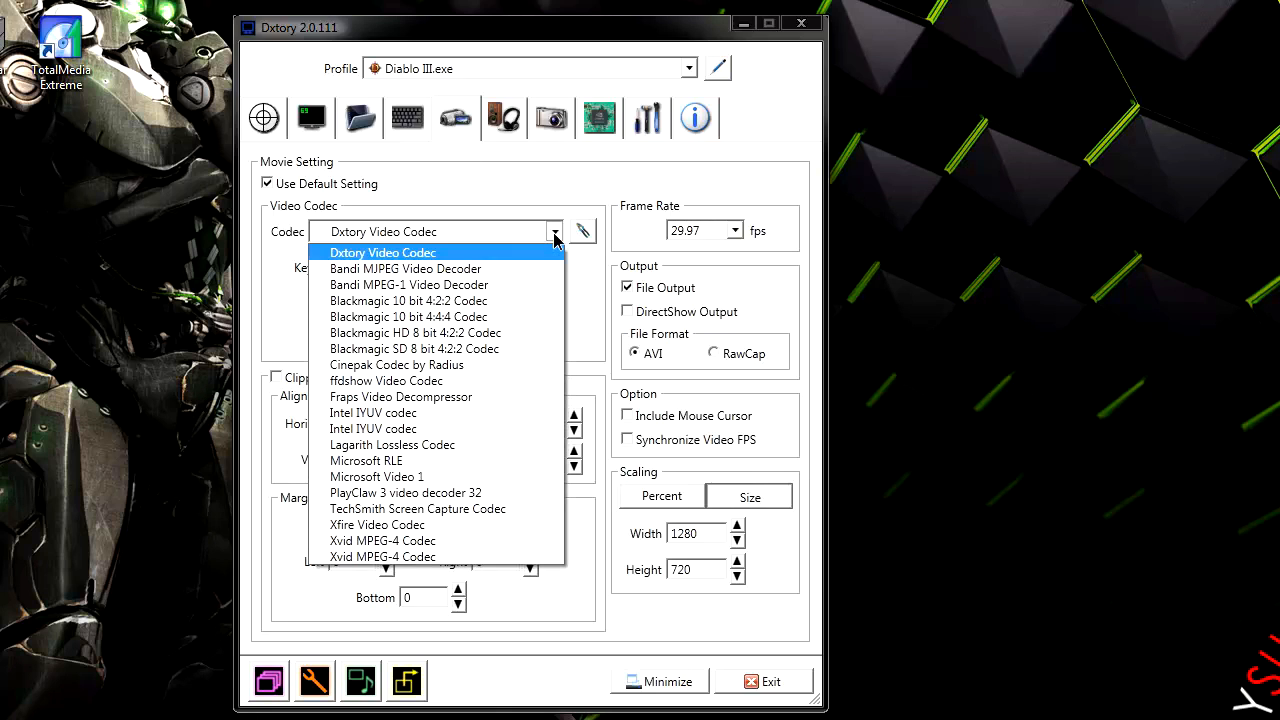
{"action": "left_click", "coordinate": [382, 252]}
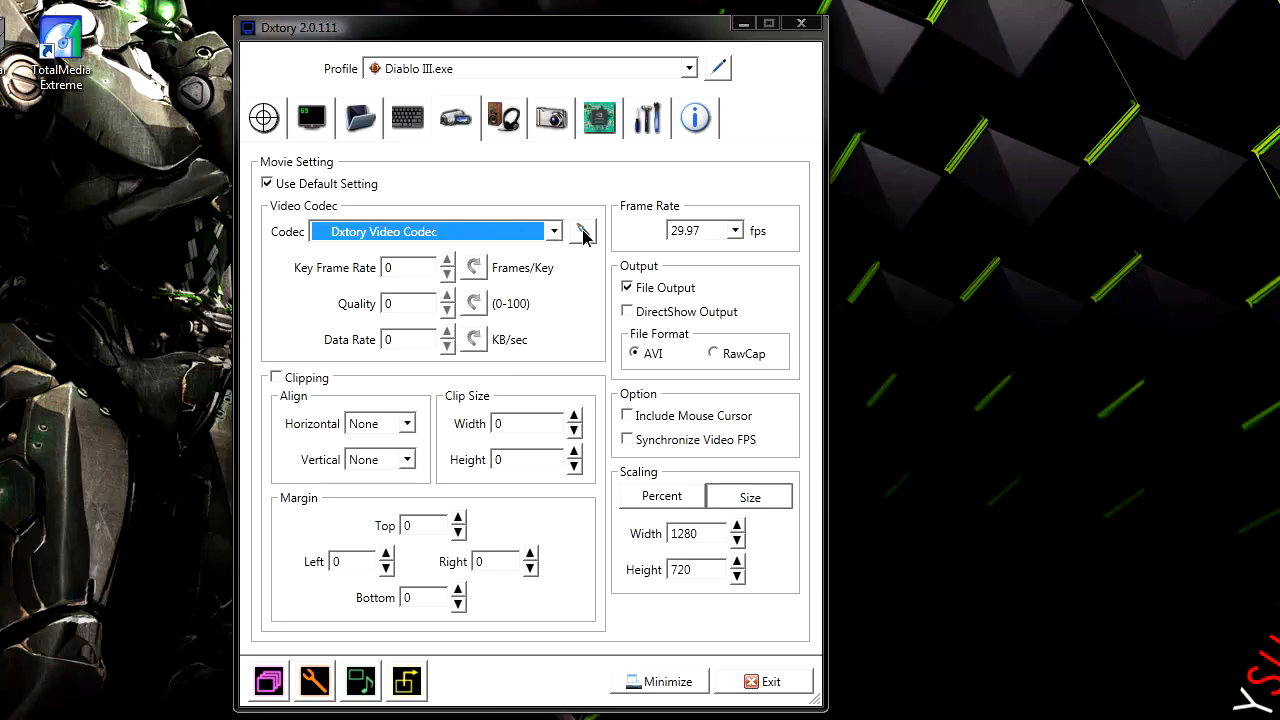
{"action": "left_click", "coordinate": [584, 232]}
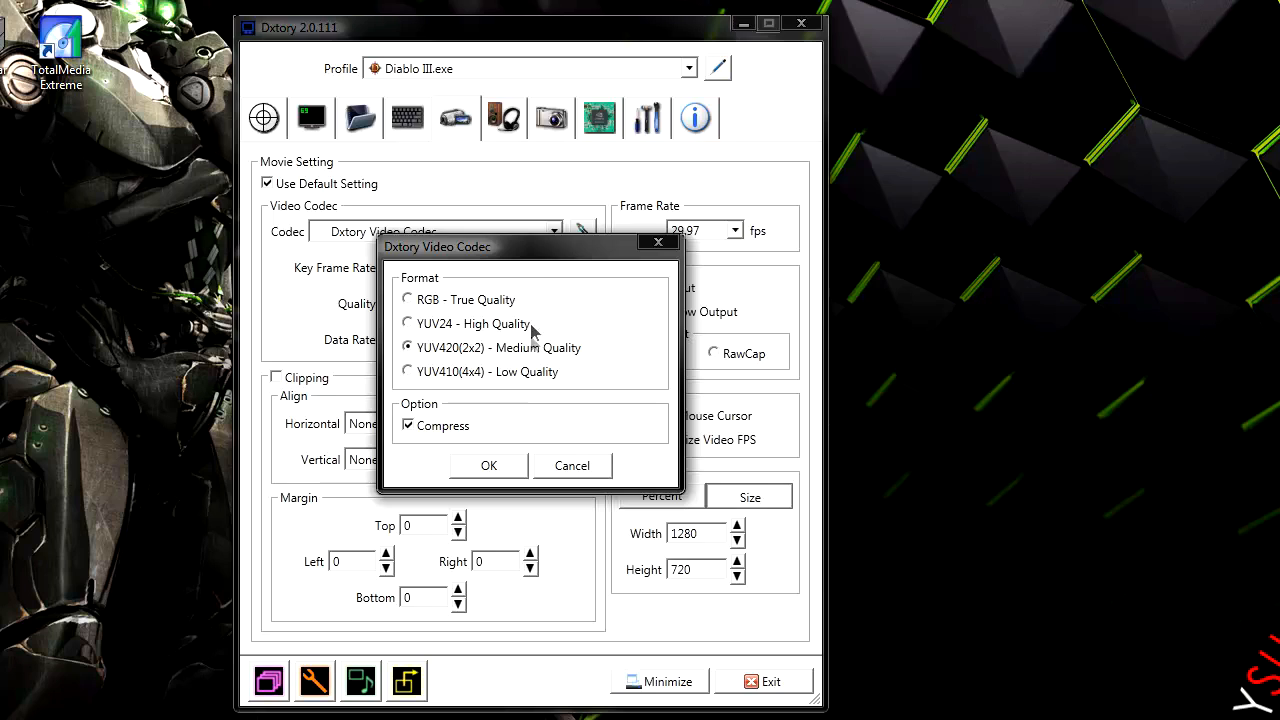
Compare RGB and YUV24 formats, then choose YUV420(2x2) medium quality with compression off and confirm
{"action": "left_click", "coordinate": [408, 300]}
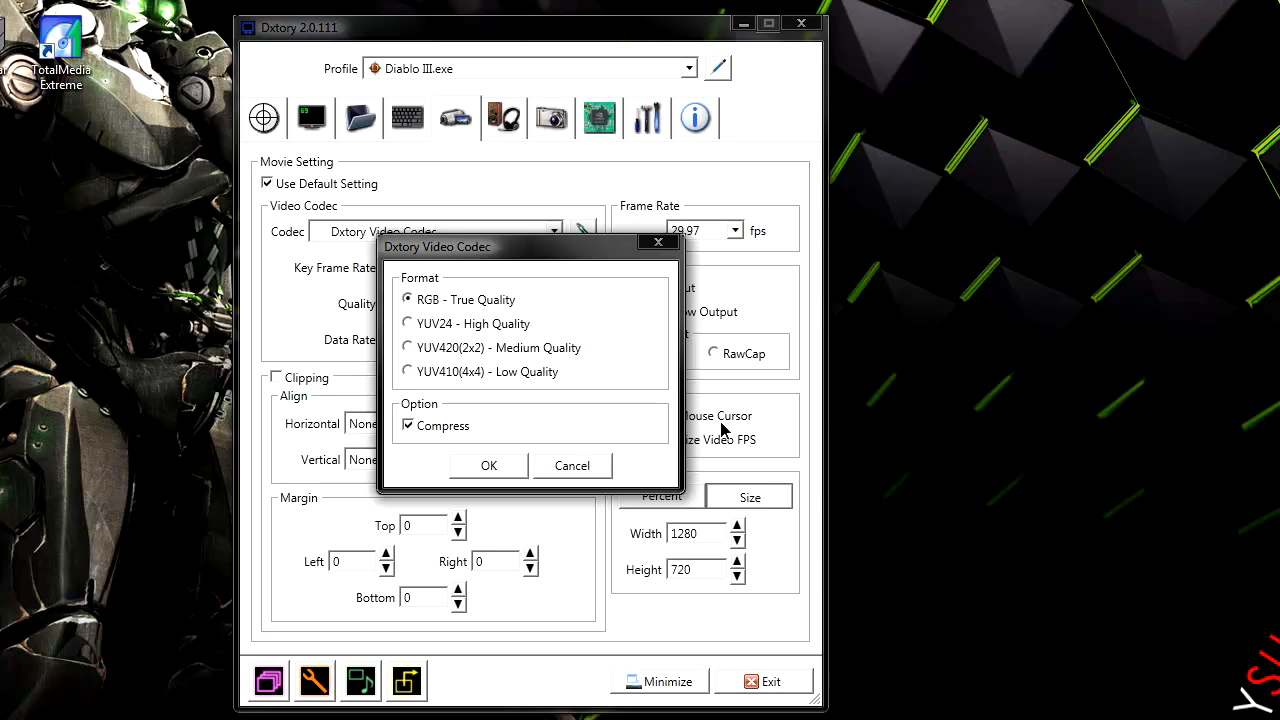
{"action": "mouse_move", "coordinate": [712, 432]}
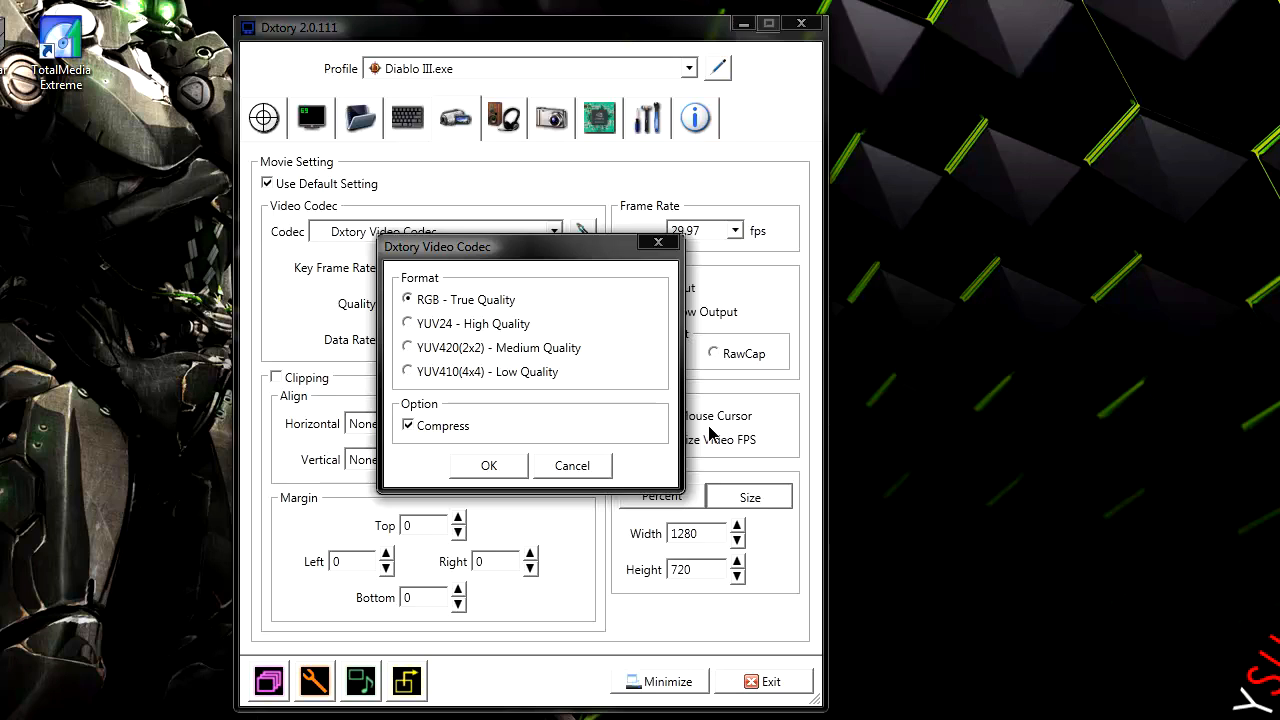
{"action": "mouse_move", "coordinate": [624, 448]}
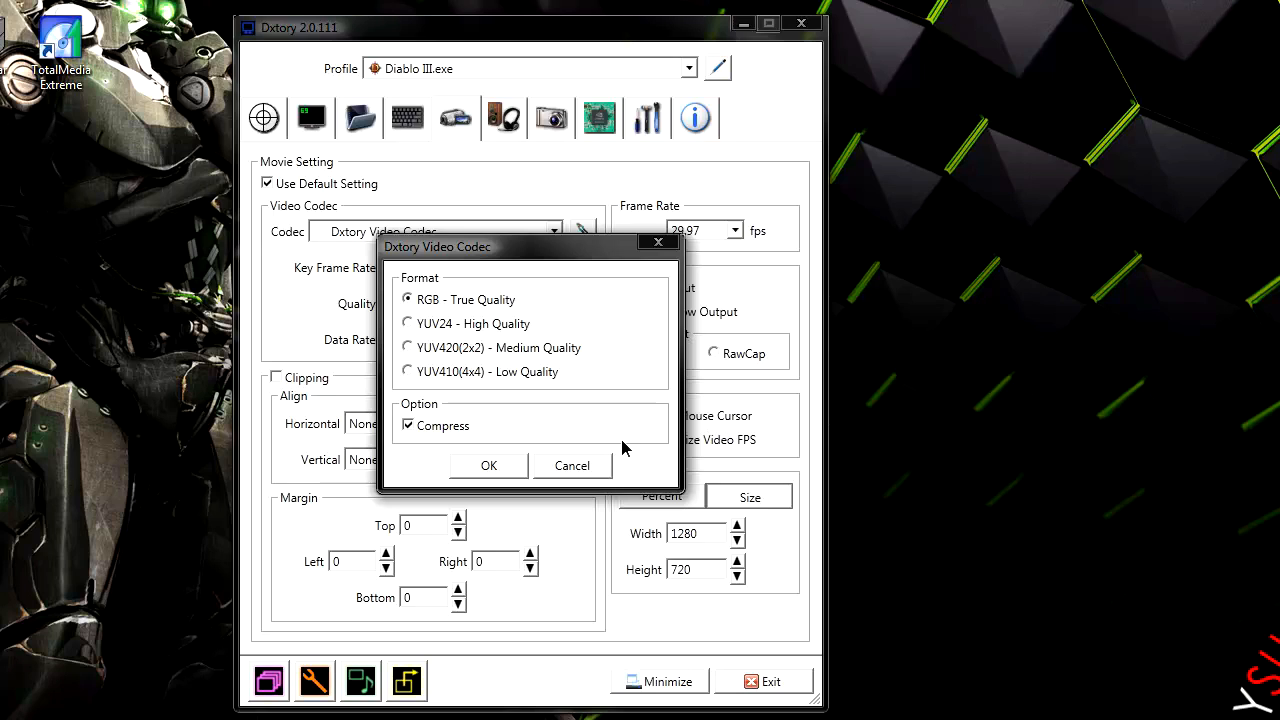
{"action": "left_click", "coordinate": [408, 324]}
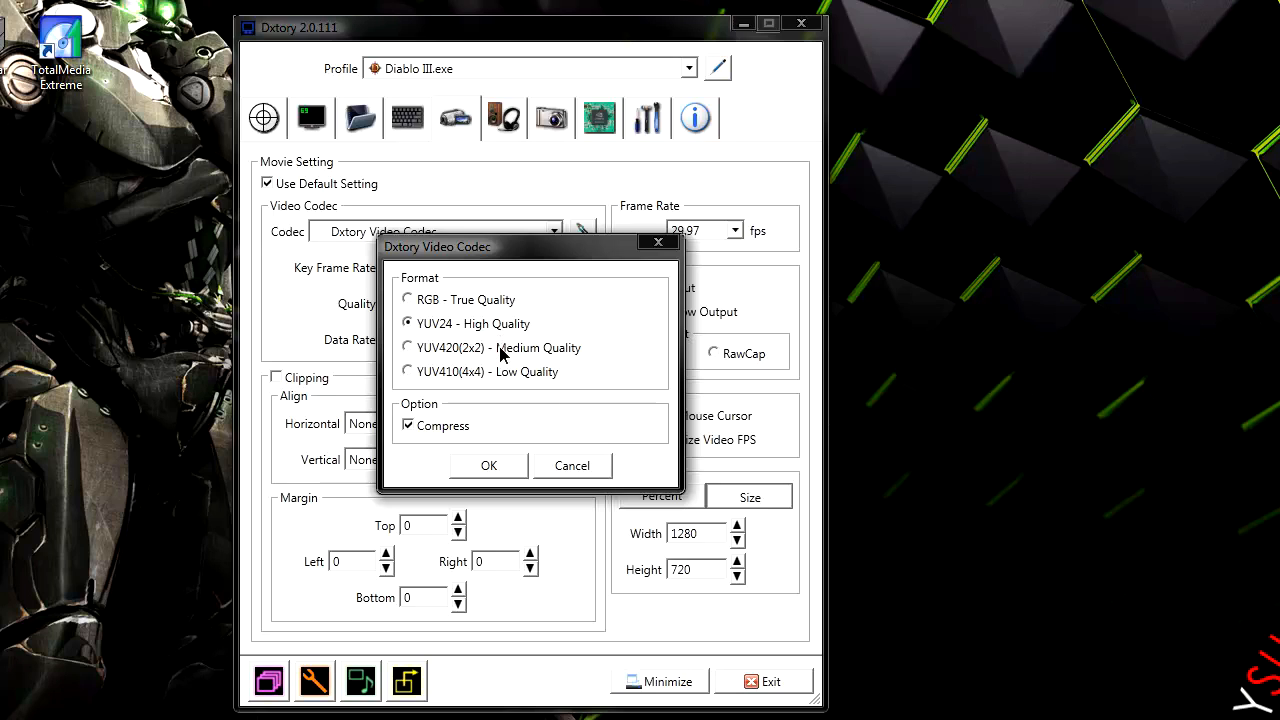
{"action": "left_click", "coordinate": [408, 348]}
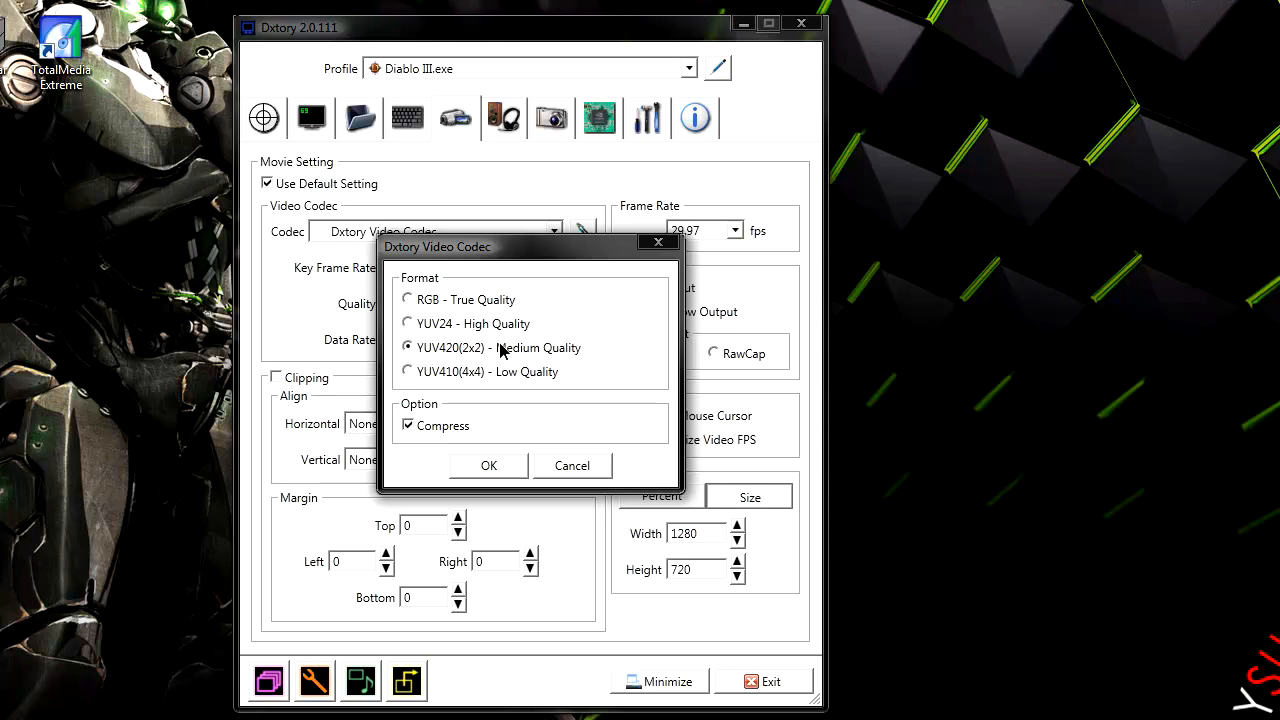
{"action": "mouse_move", "coordinate": [510, 360]}
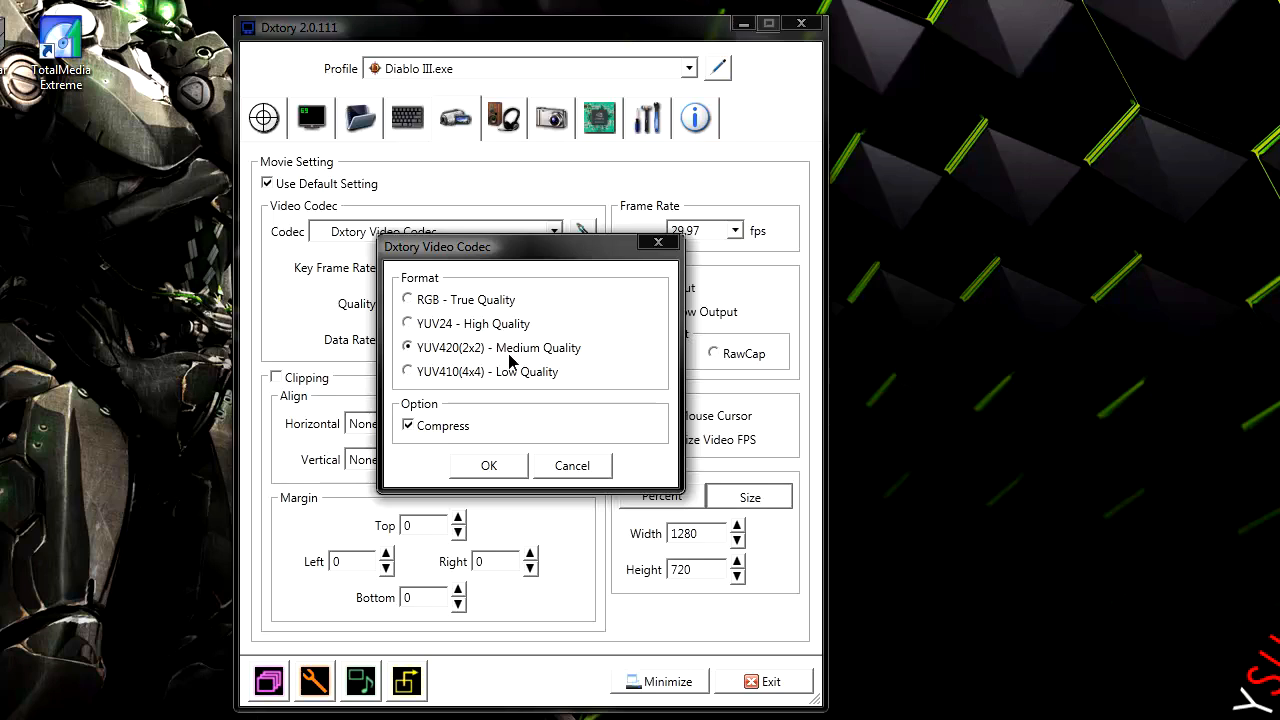
{"action": "left_click", "coordinate": [408, 324]}
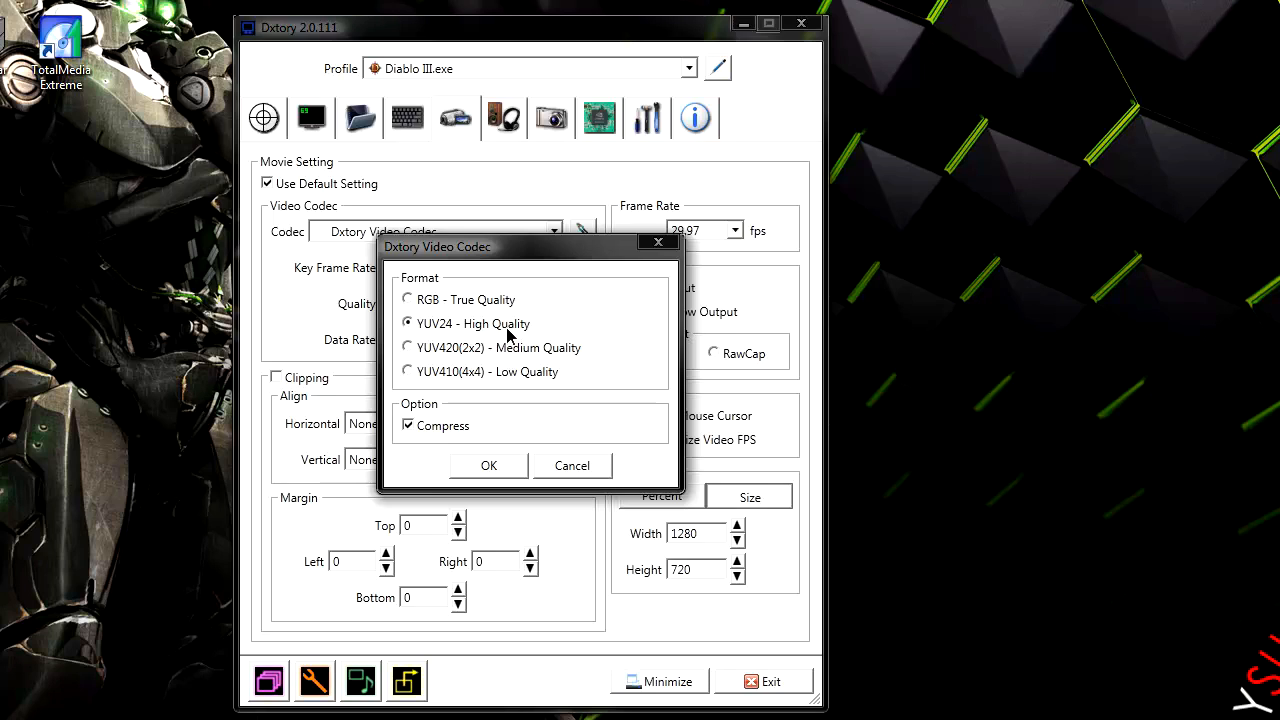
{"action": "left_click", "coordinate": [406, 348]}
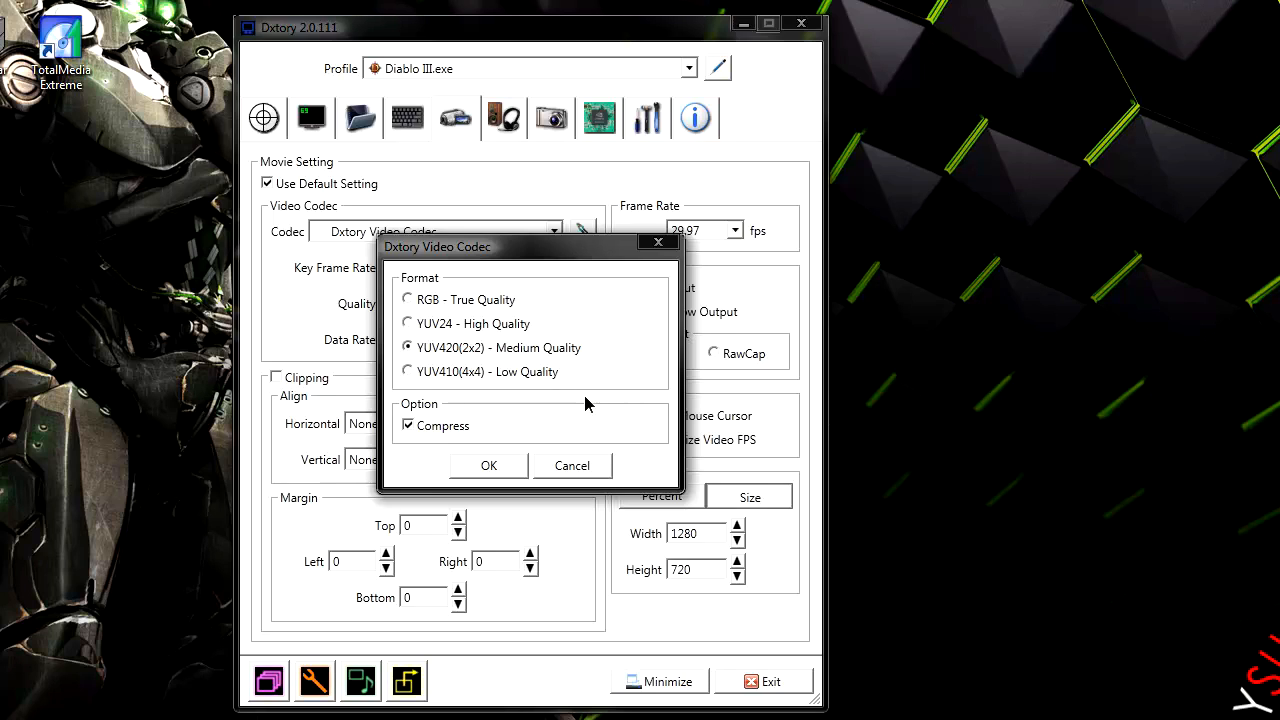
{"action": "left_click", "coordinate": [408, 424]}
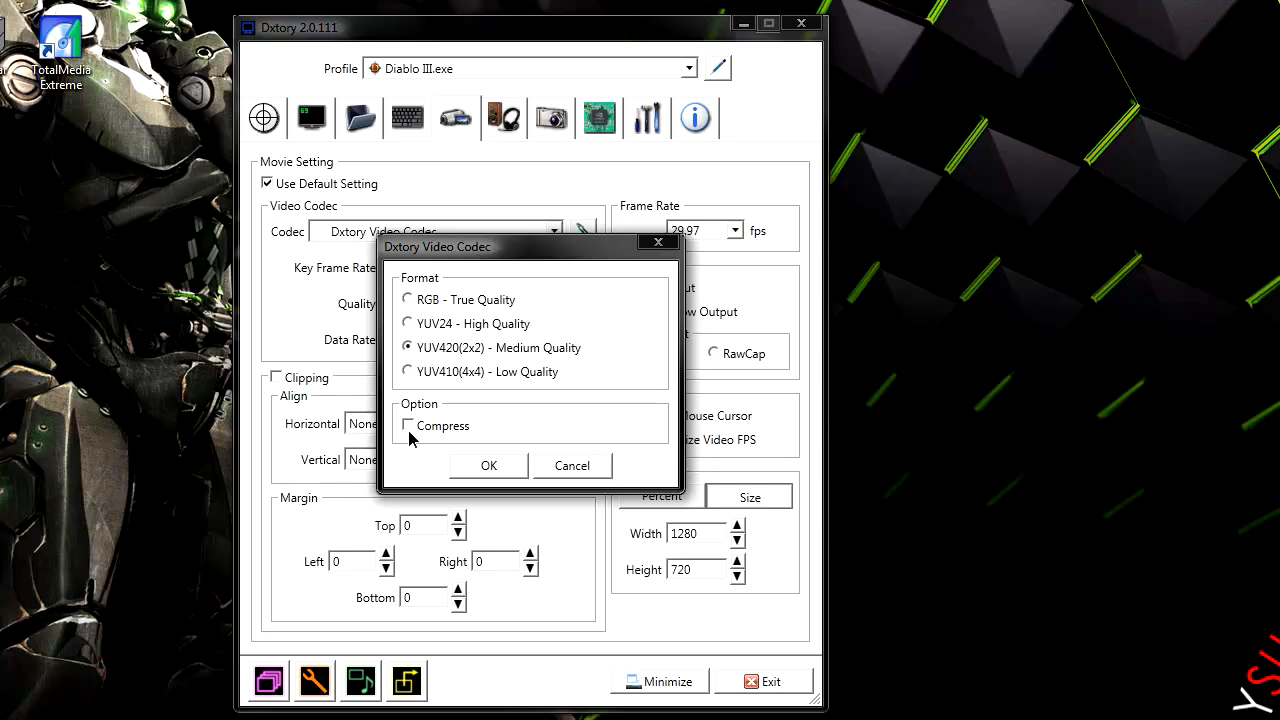
{"action": "left_click", "coordinate": [488, 464]}
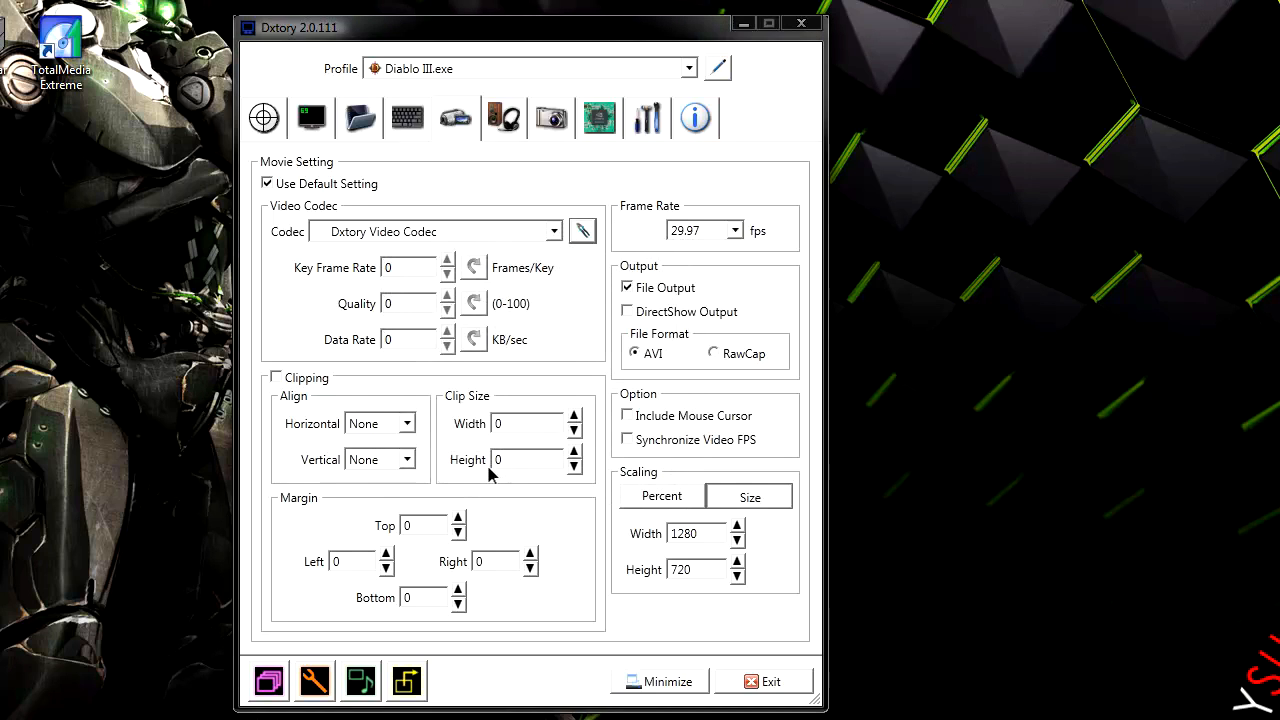
Record at 29.97 fps and scale output to an exact size of 1280 by 720 rather than a percentage
{"action": "left_click", "coordinate": [732, 230]}
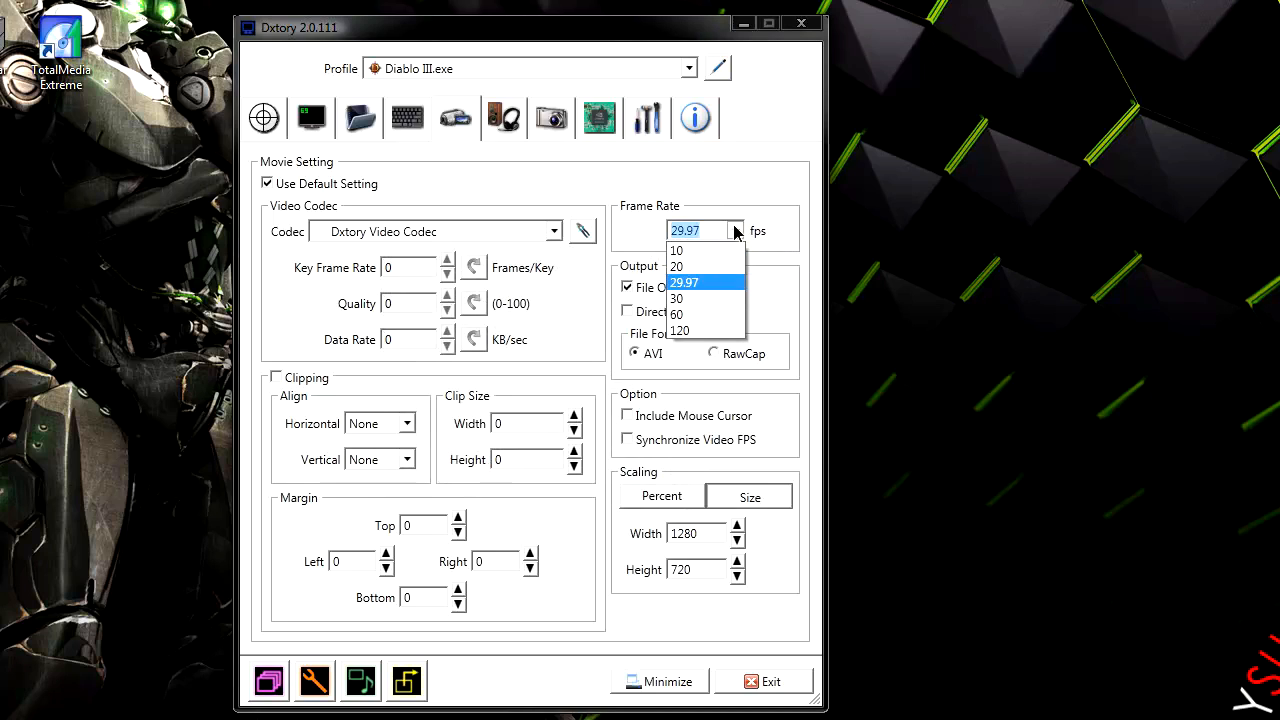
{"action": "left_click", "coordinate": [688, 280]}
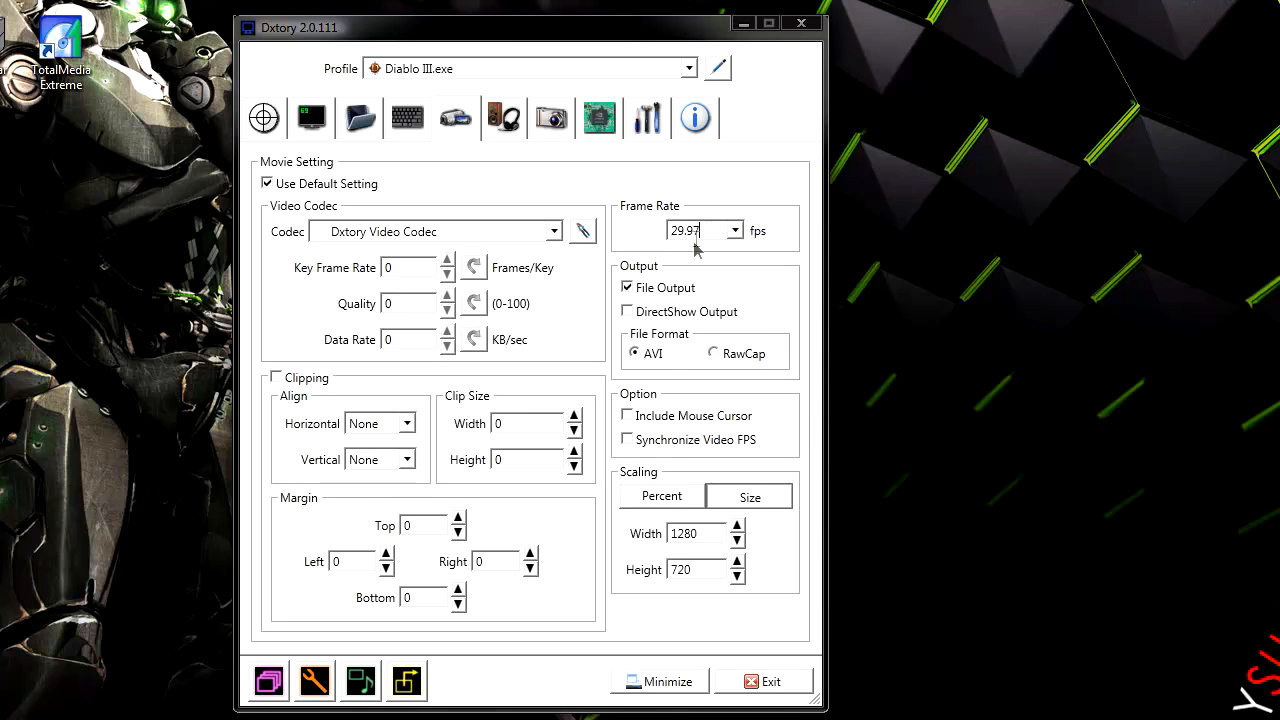
{"action": "mouse_move", "coordinate": [672, 500]}
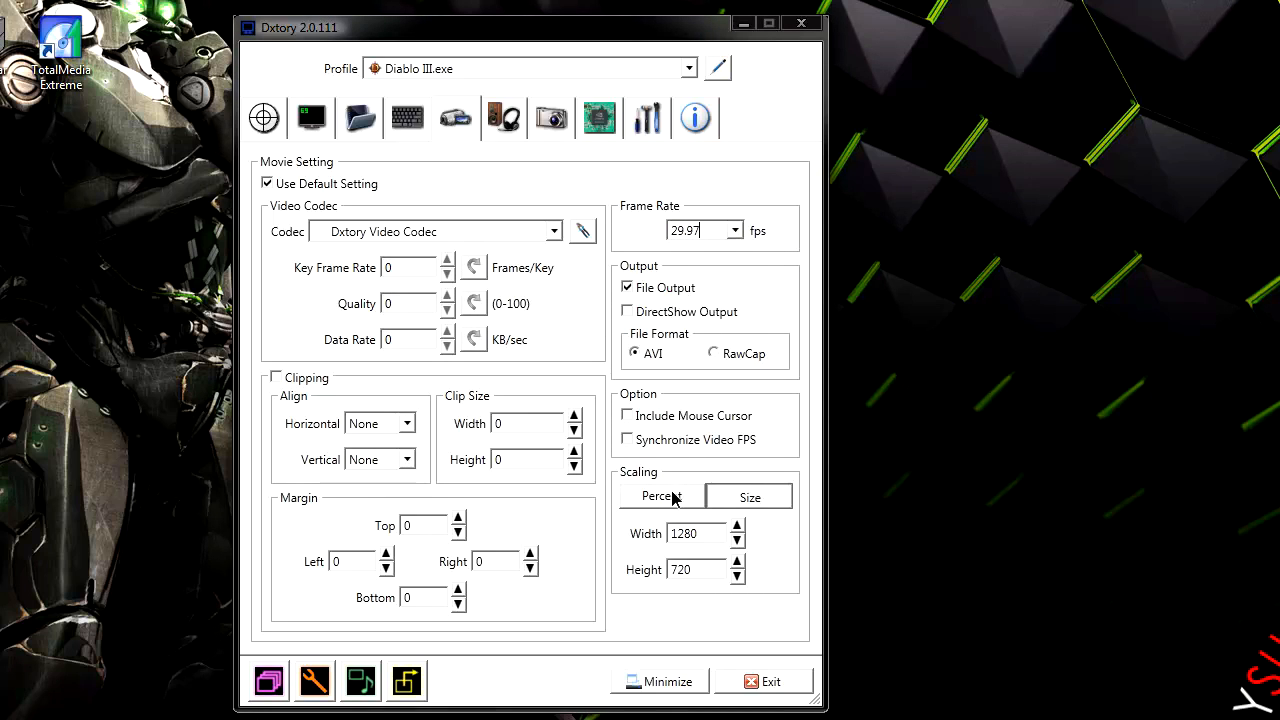
{"action": "left_click", "coordinate": [660, 496]}
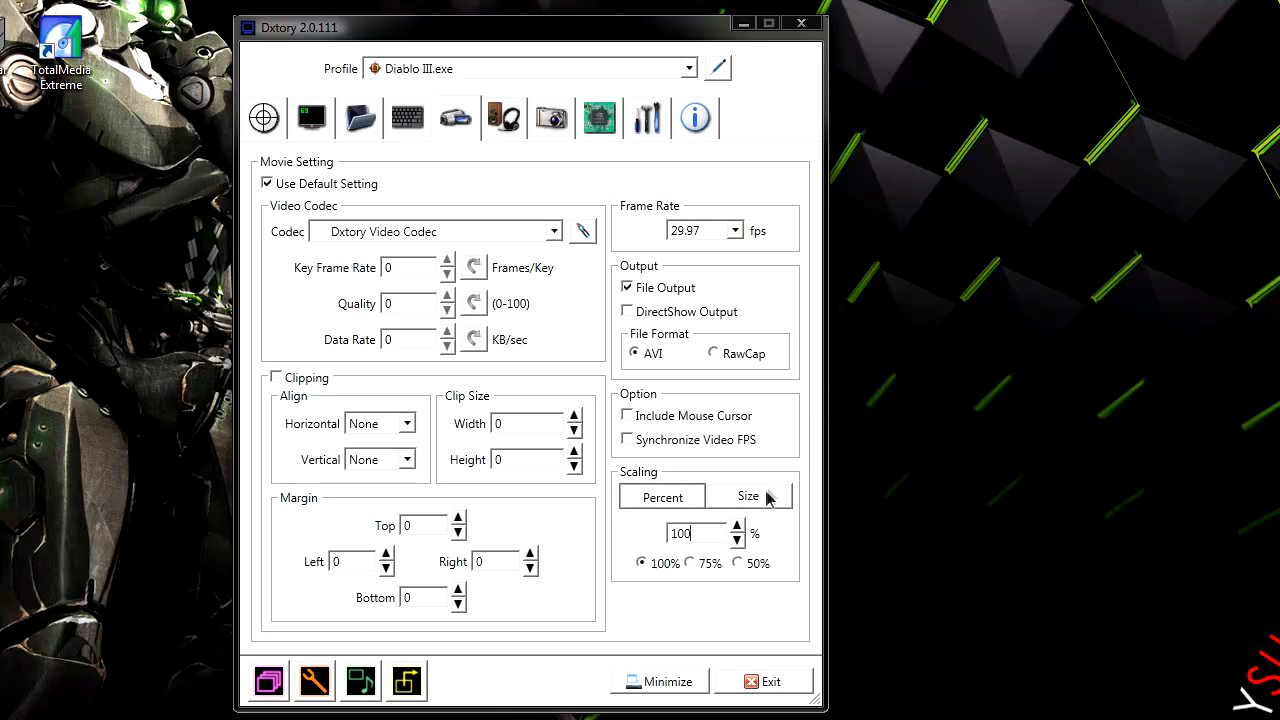
{"action": "left_click", "coordinate": [748, 496]}
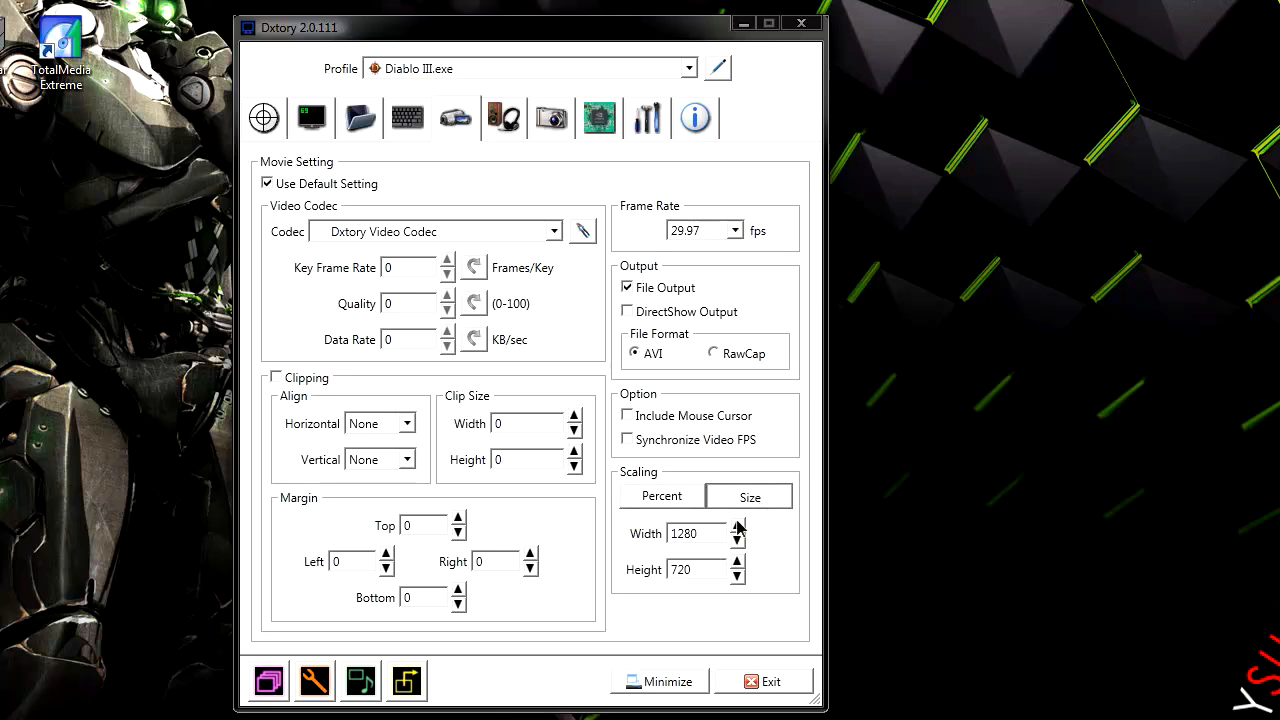
{"action": "triple_click", "coordinate": [696, 534]}
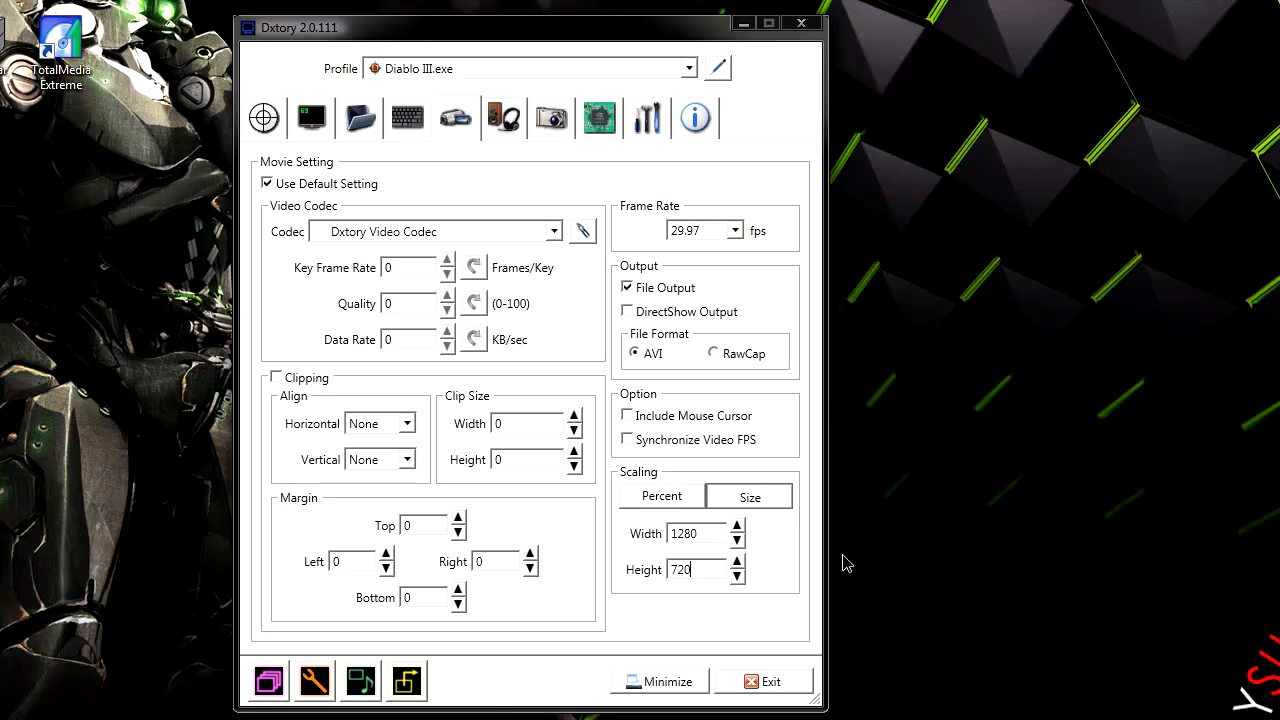
{"action": "mouse_move", "coordinate": [504, 120]}
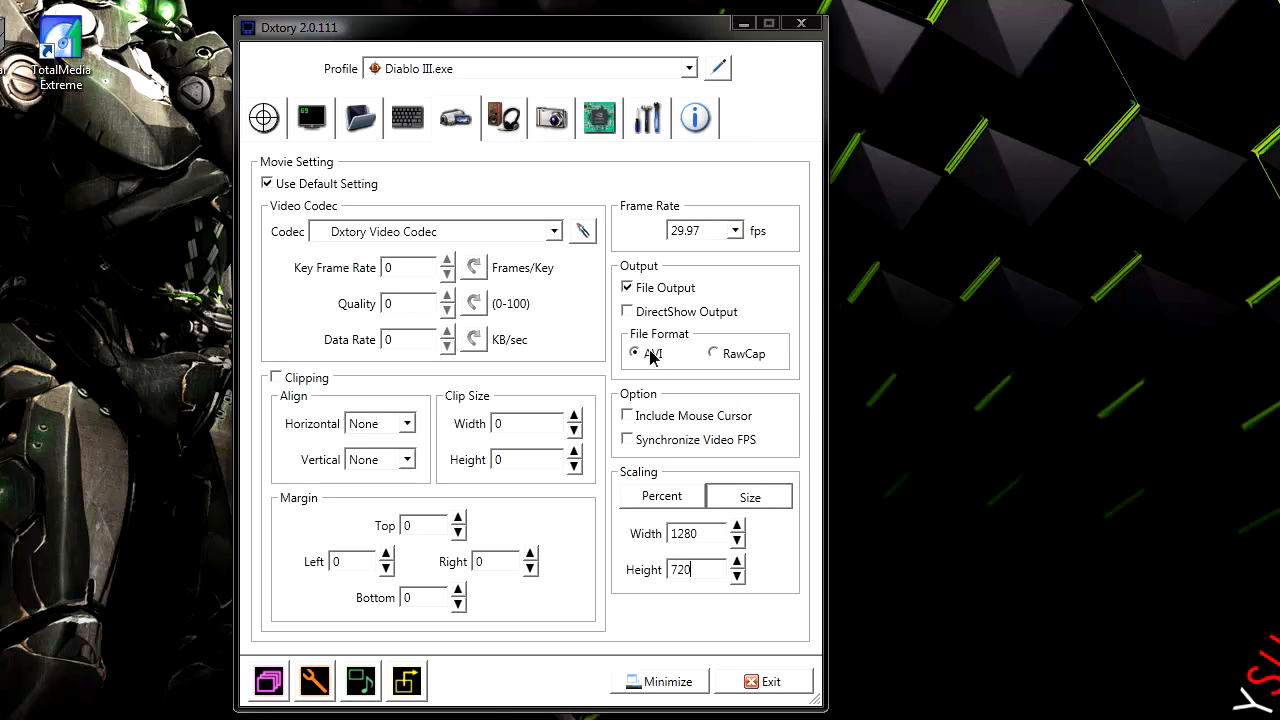
{"action": "mouse_move", "coordinate": [664, 290]}
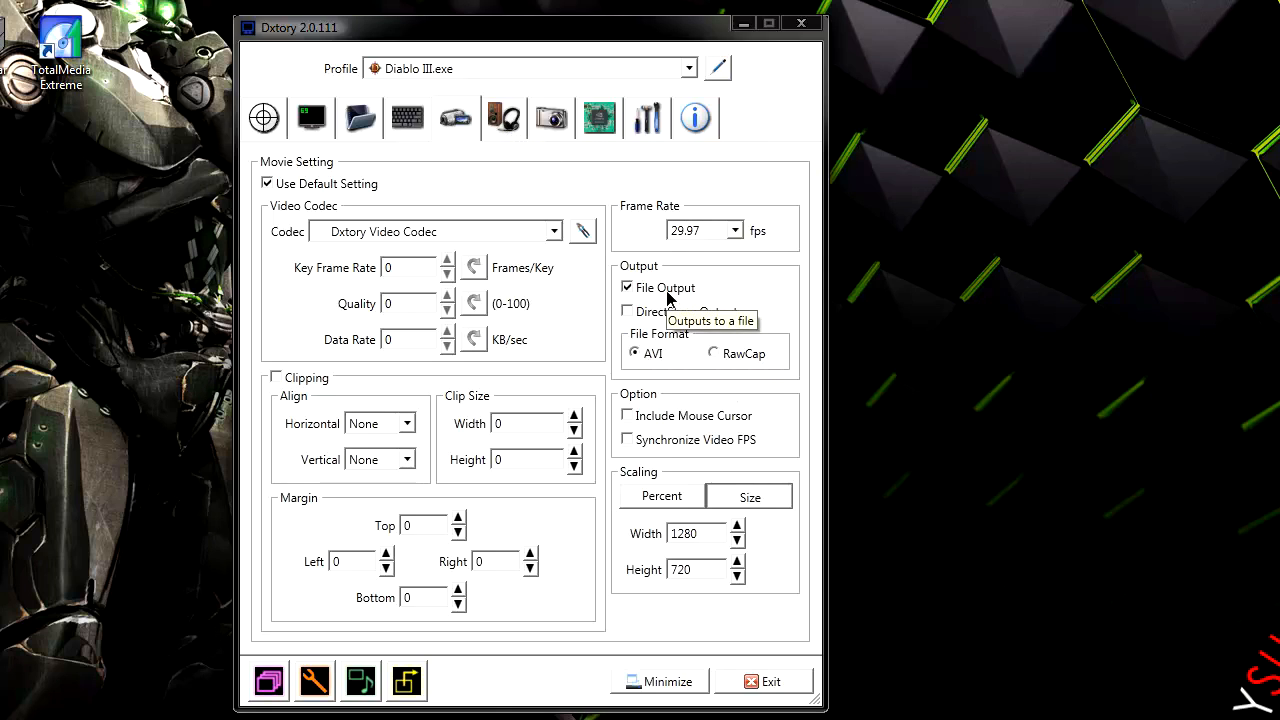
Record audio from the Speakers (Realtek High Definition Audio) device
{"action": "left_click", "coordinate": [504, 116]}
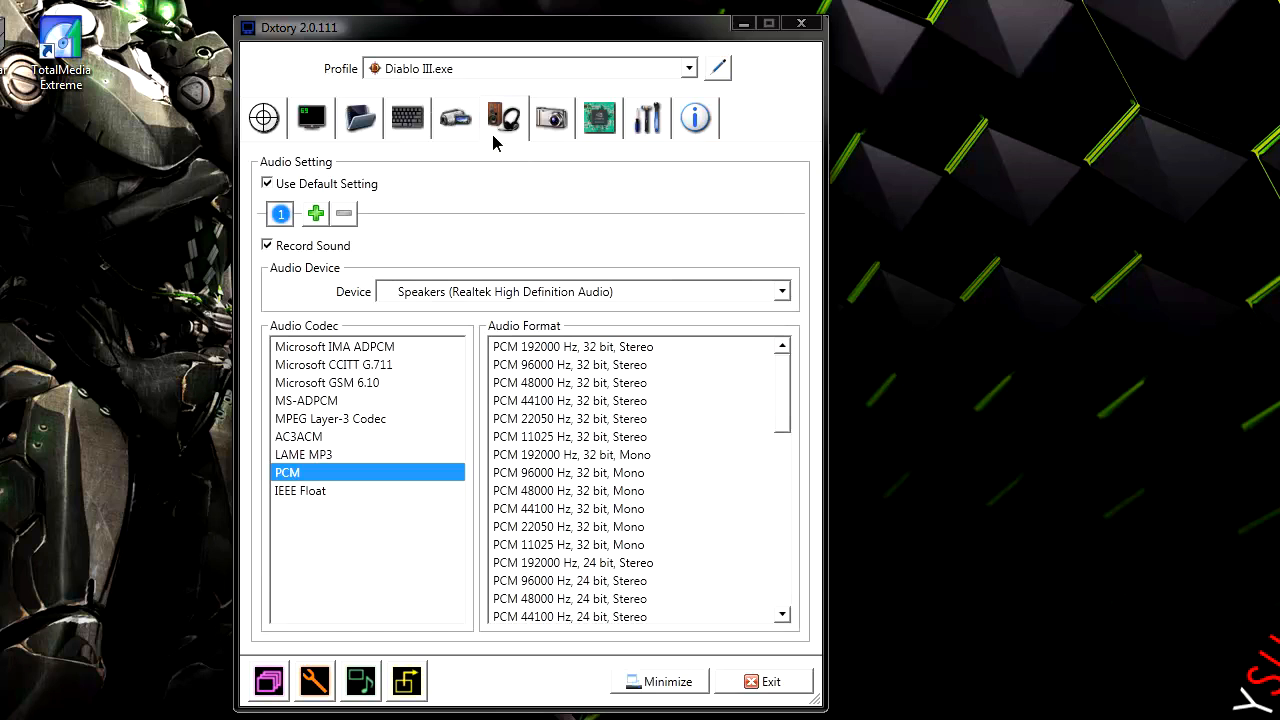
{"action": "mouse_move", "coordinate": [742, 258]}
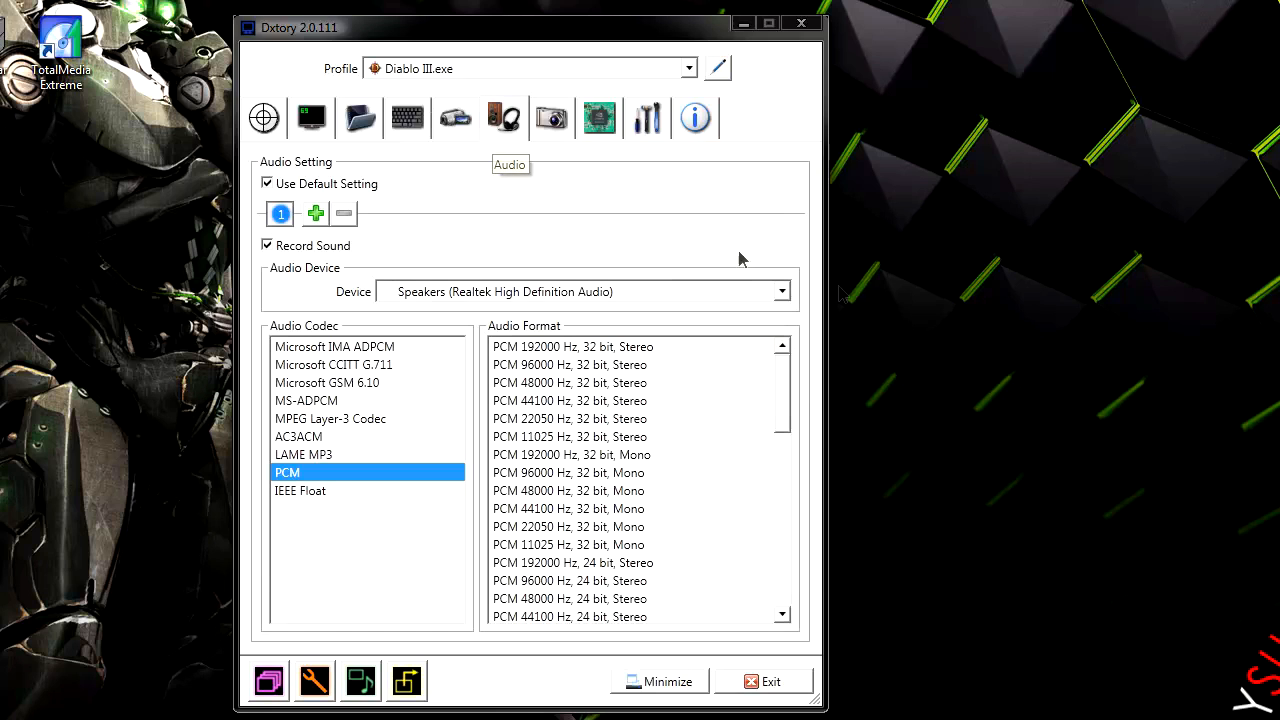
{"action": "left_click", "coordinate": [782, 292]}
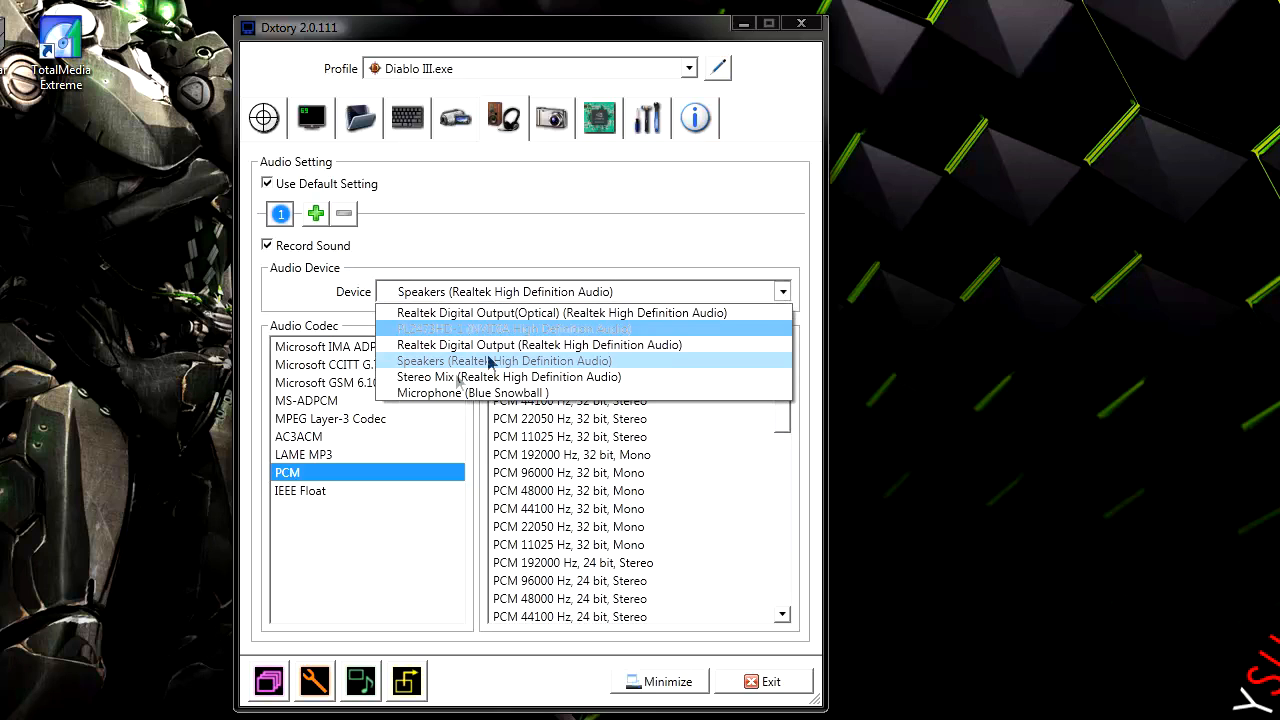
{"action": "left_click", "coordinate": [504, 360]}
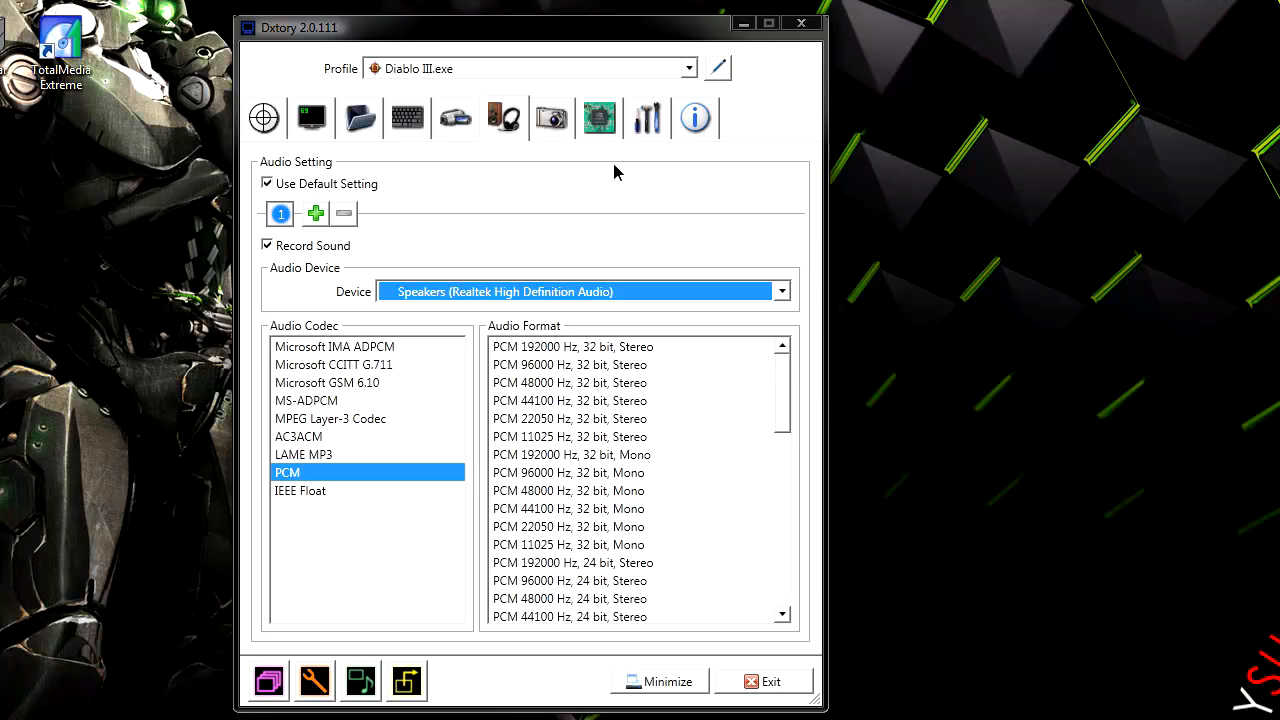
{"action": "mouse_move", "coordinate": [408, 296]}
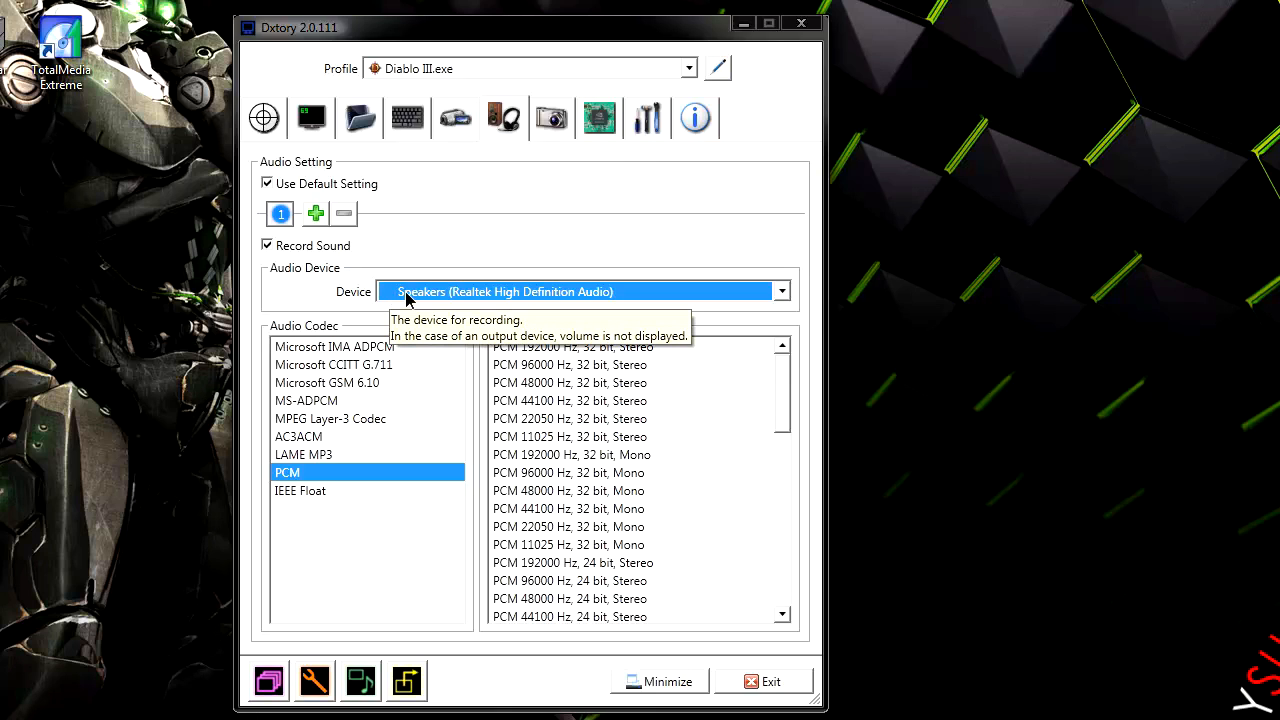
{"action": "mouse_move", "coordinate": [552, 118]}
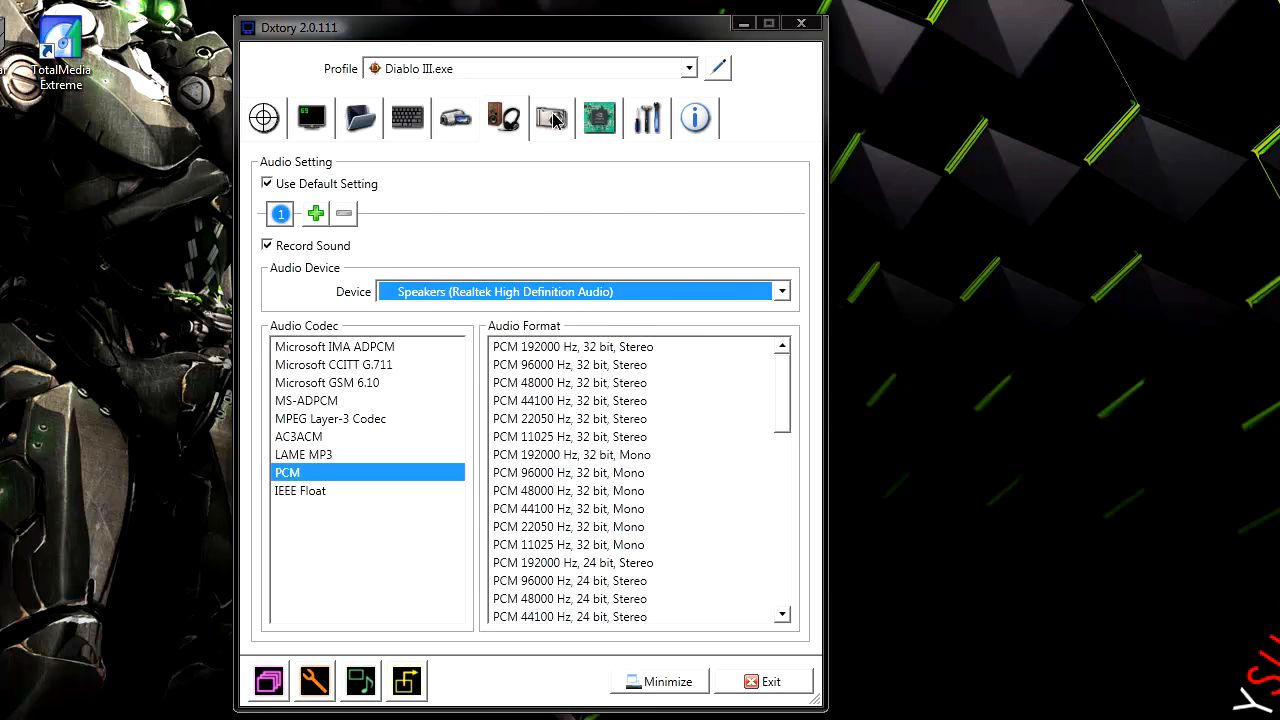
{"action": "left_click", "coordinate": [600, 116]}
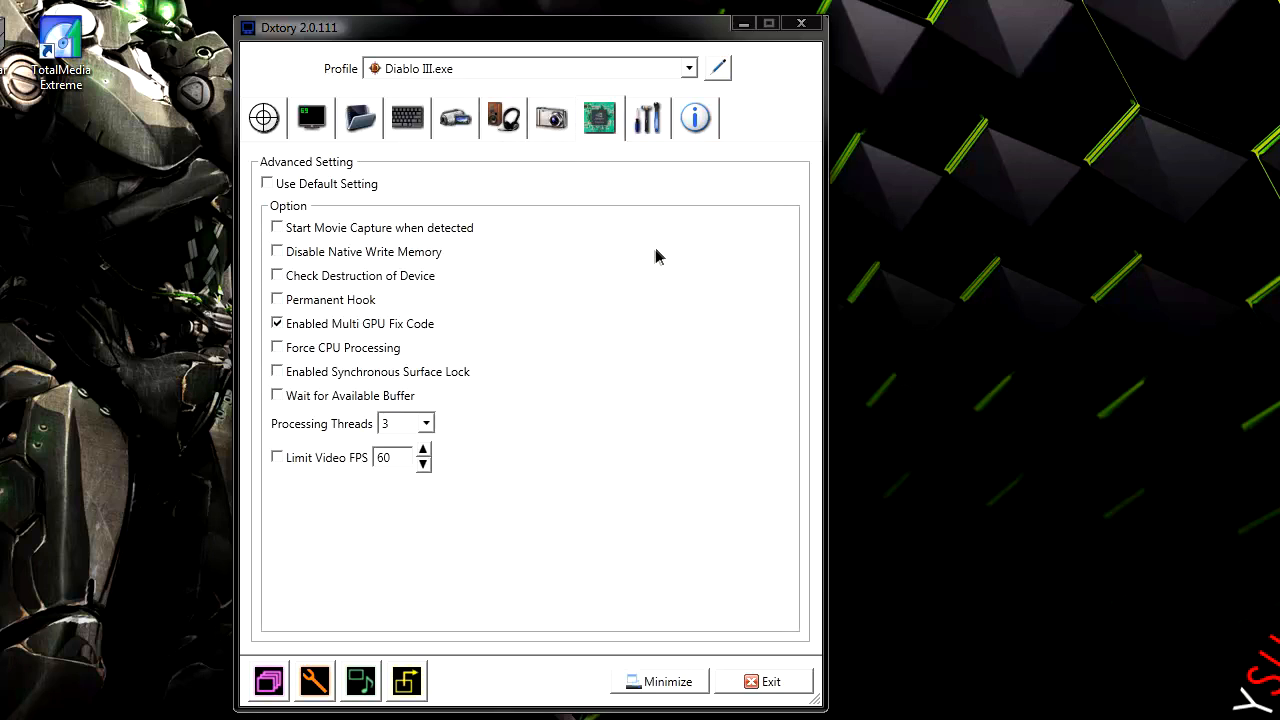
{"action": "mouse_move", "coordinate": [564, 292]}
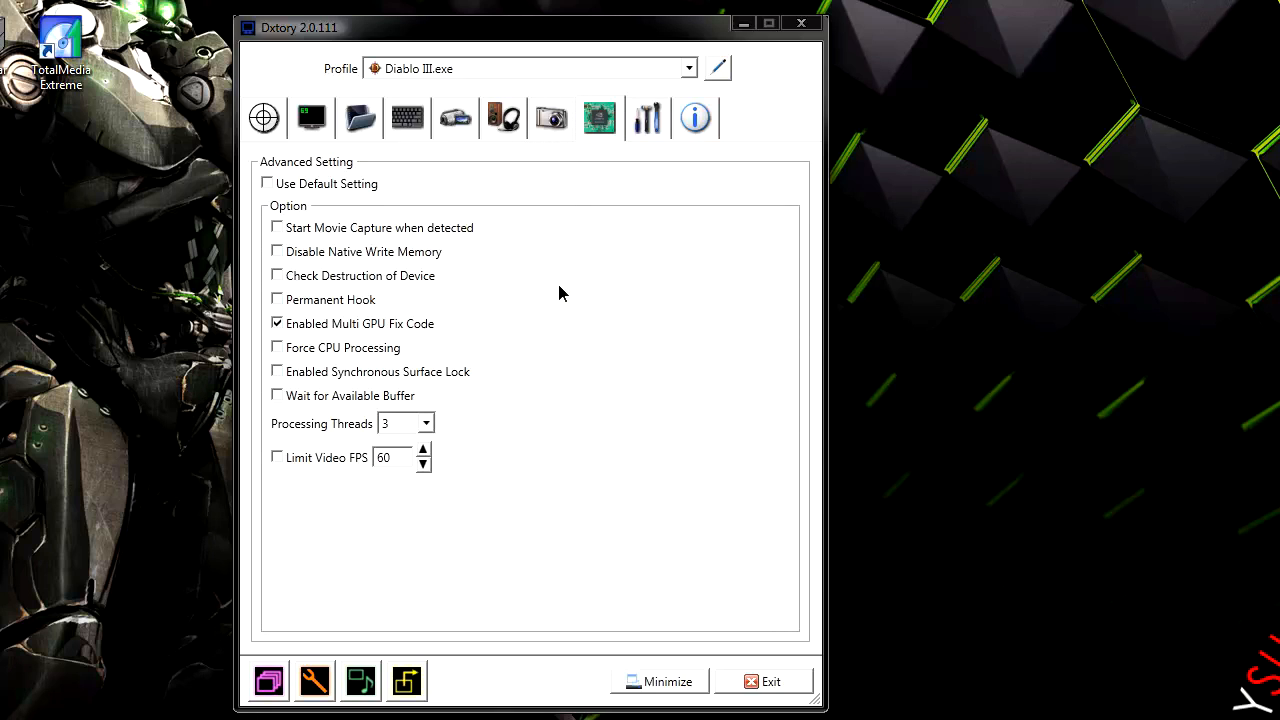
{"action": "mouse_move", "coordinate": [598, 264]}
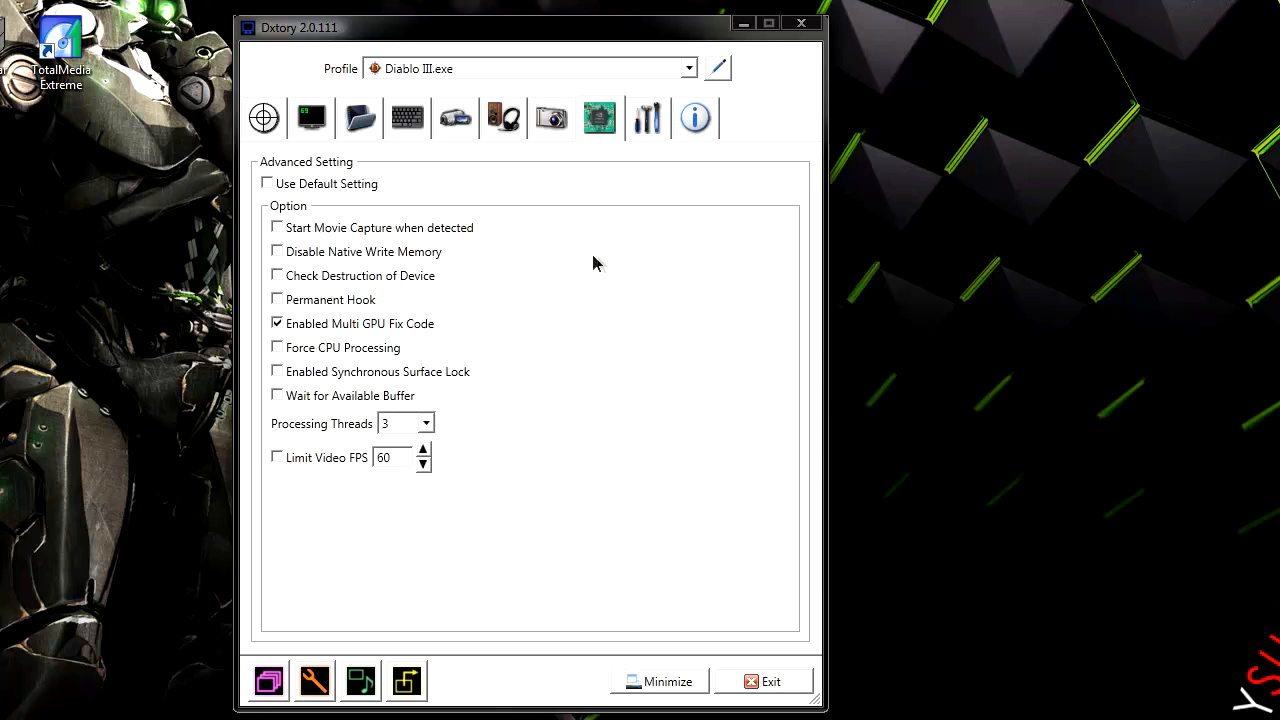
{"action": "mouse_move", "coordinate": [364, 330]}
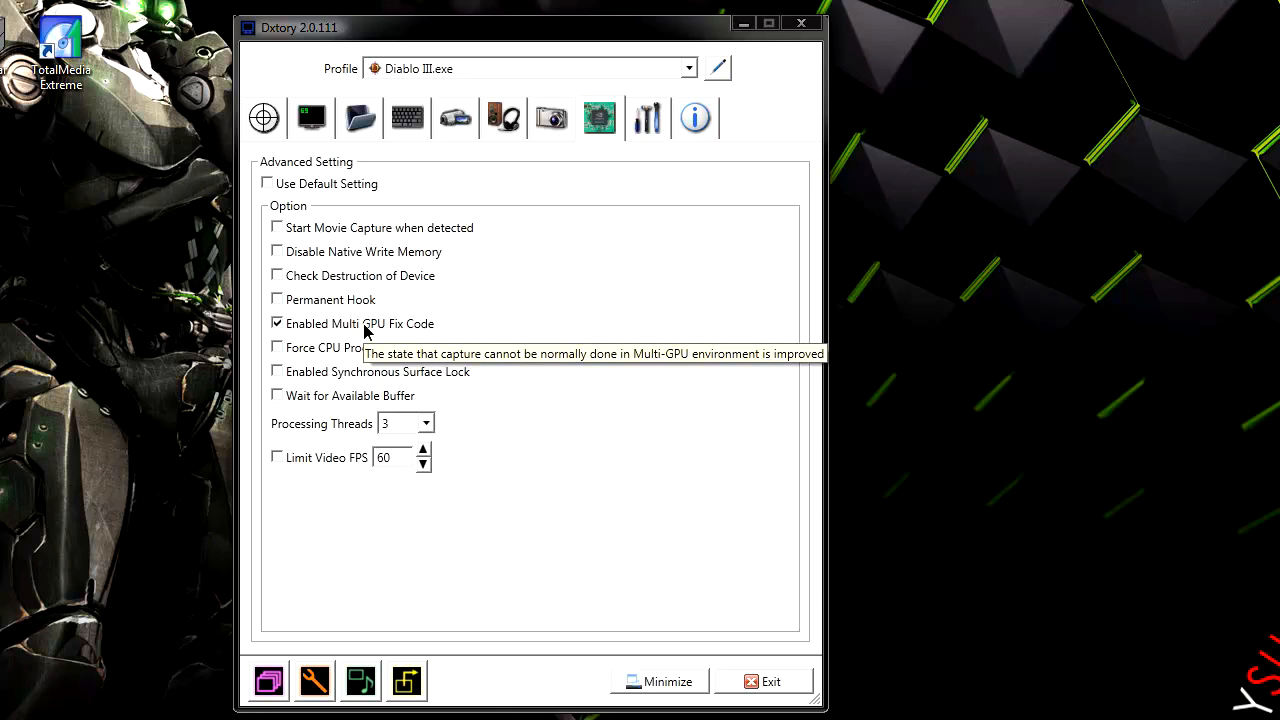
{"action": "mouse_move", "coordinate": [378, 318]}
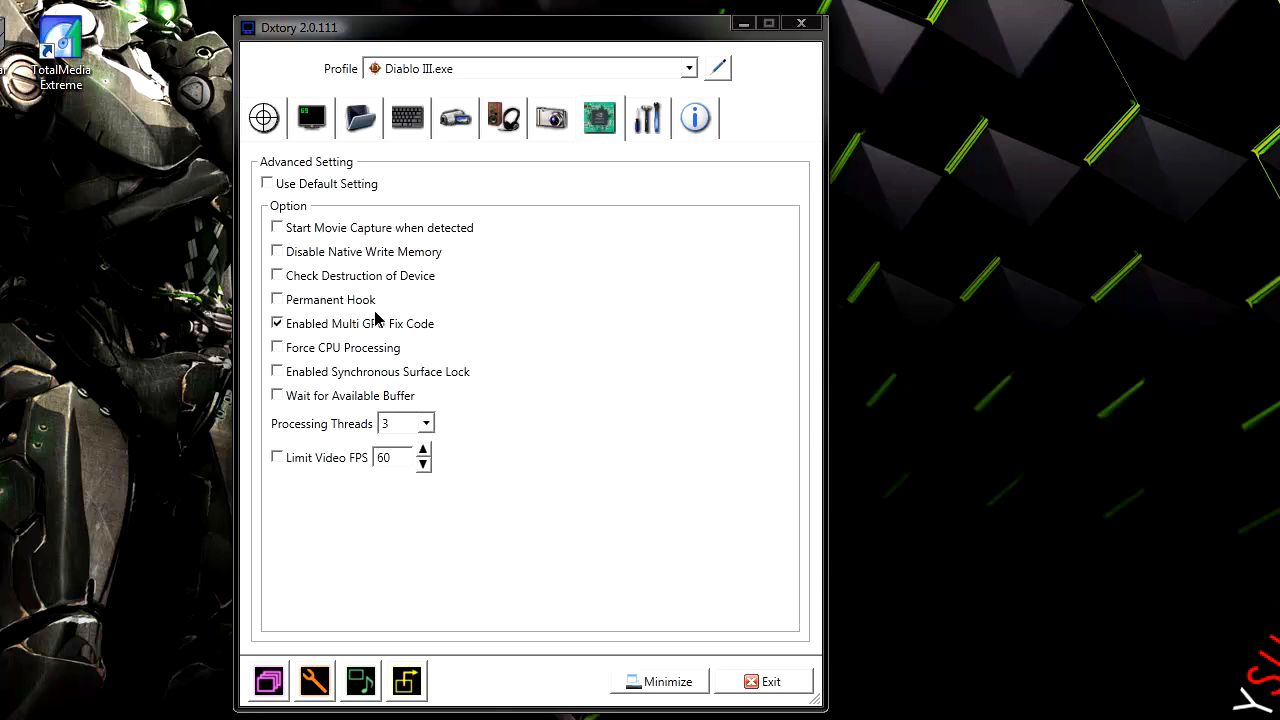
{"action": "mouse_move", "coordinate": [376, 324]}
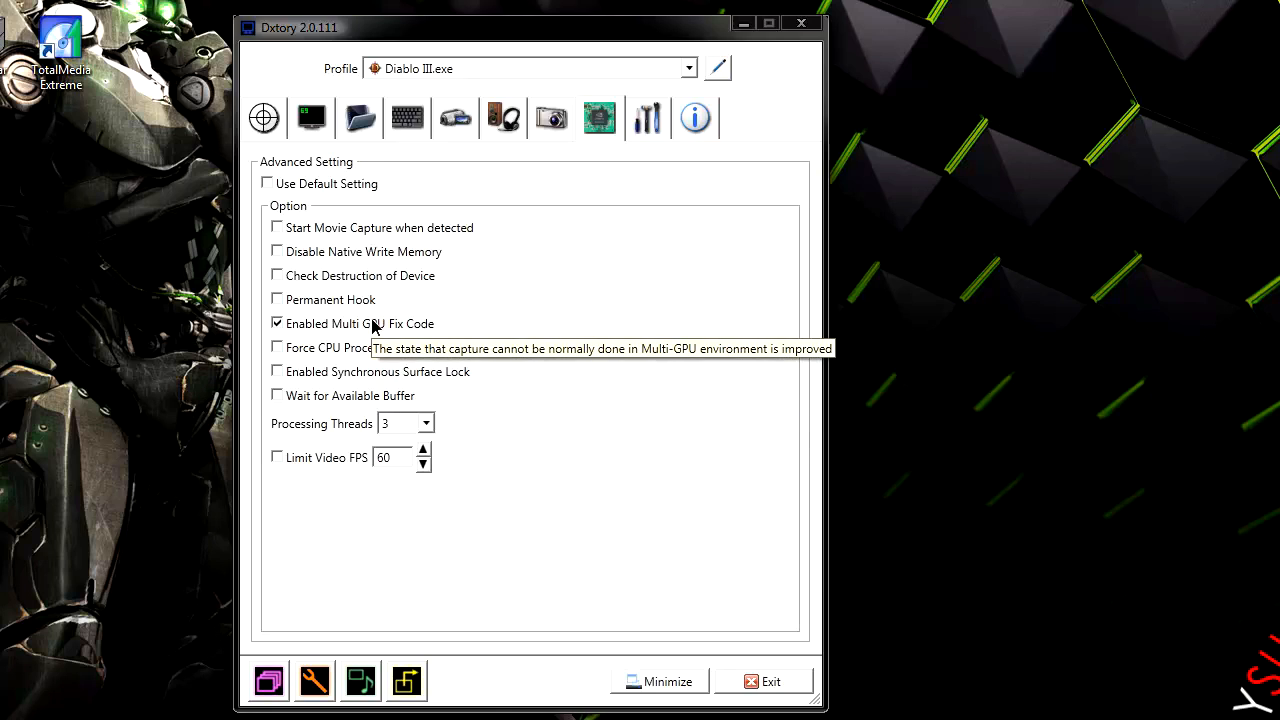
{"action": "mouse_move", "coordinate": [594, 398]}
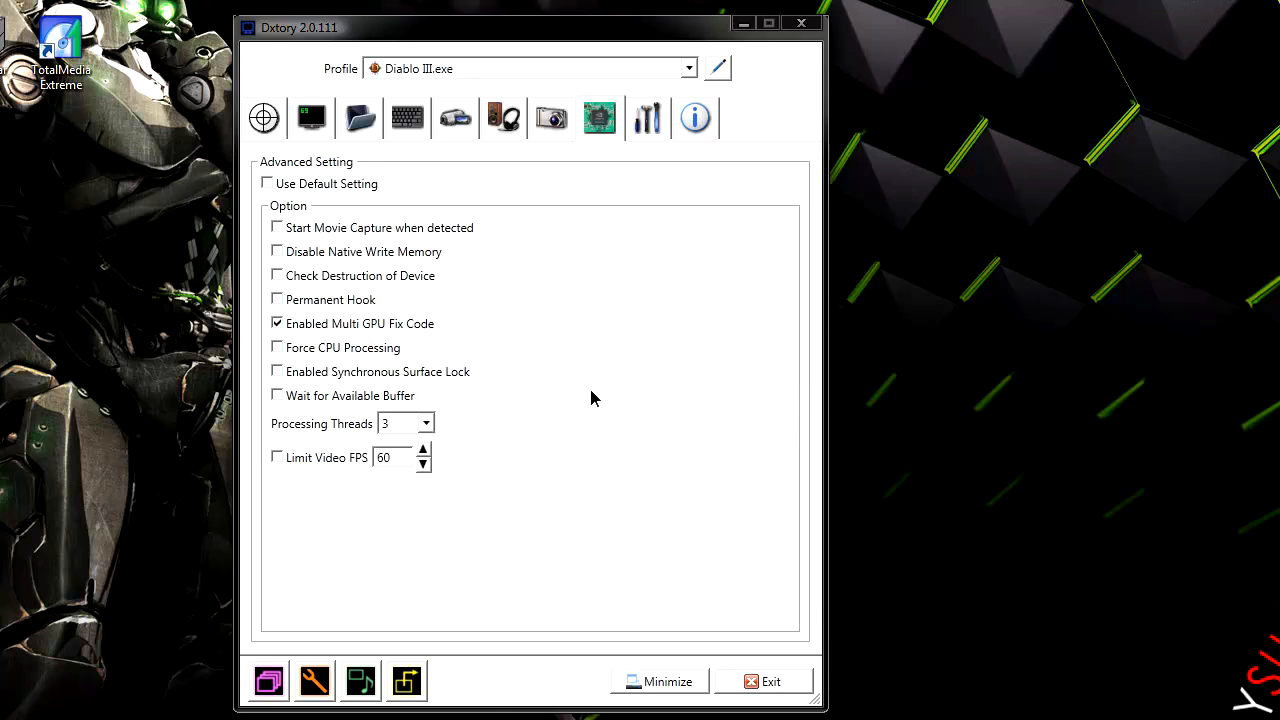
{"action": "mouse_move", "coordinate": [588, 372]}
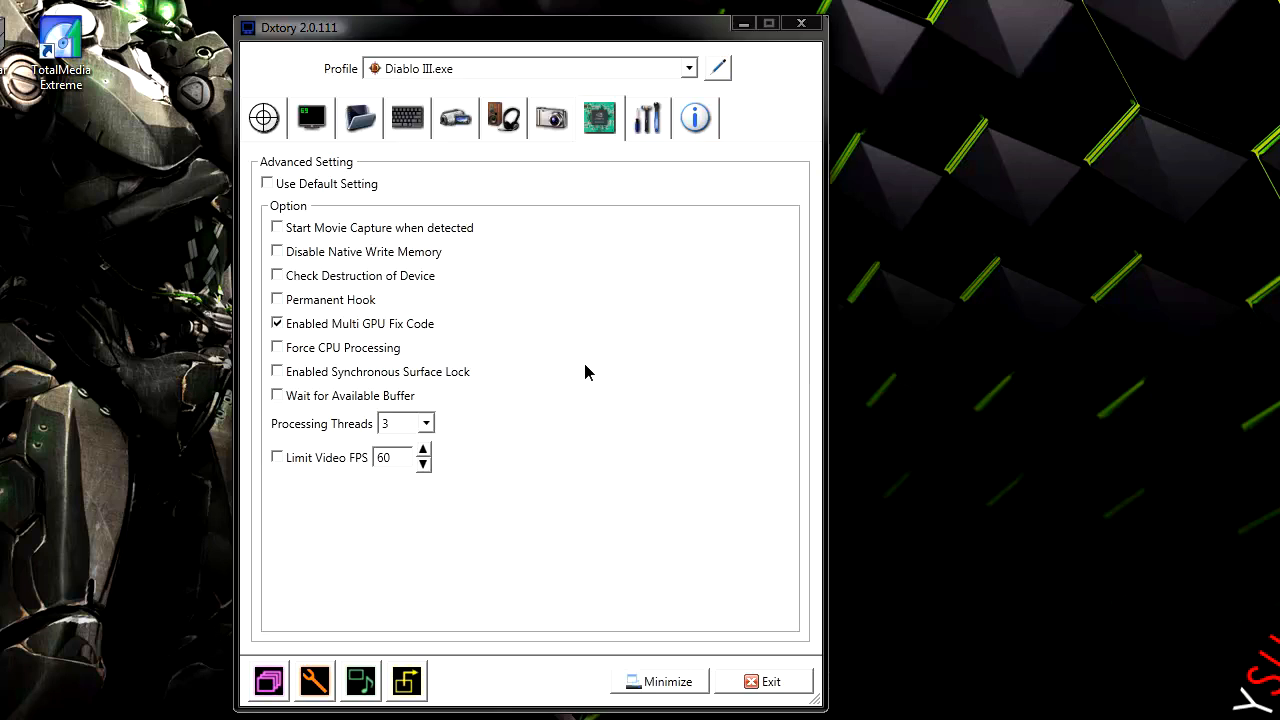
Keep Multi GPU Fix Code enabled and use 3 processing threads for capture
{"action": "left_click", "coordinate": [424, 424]}
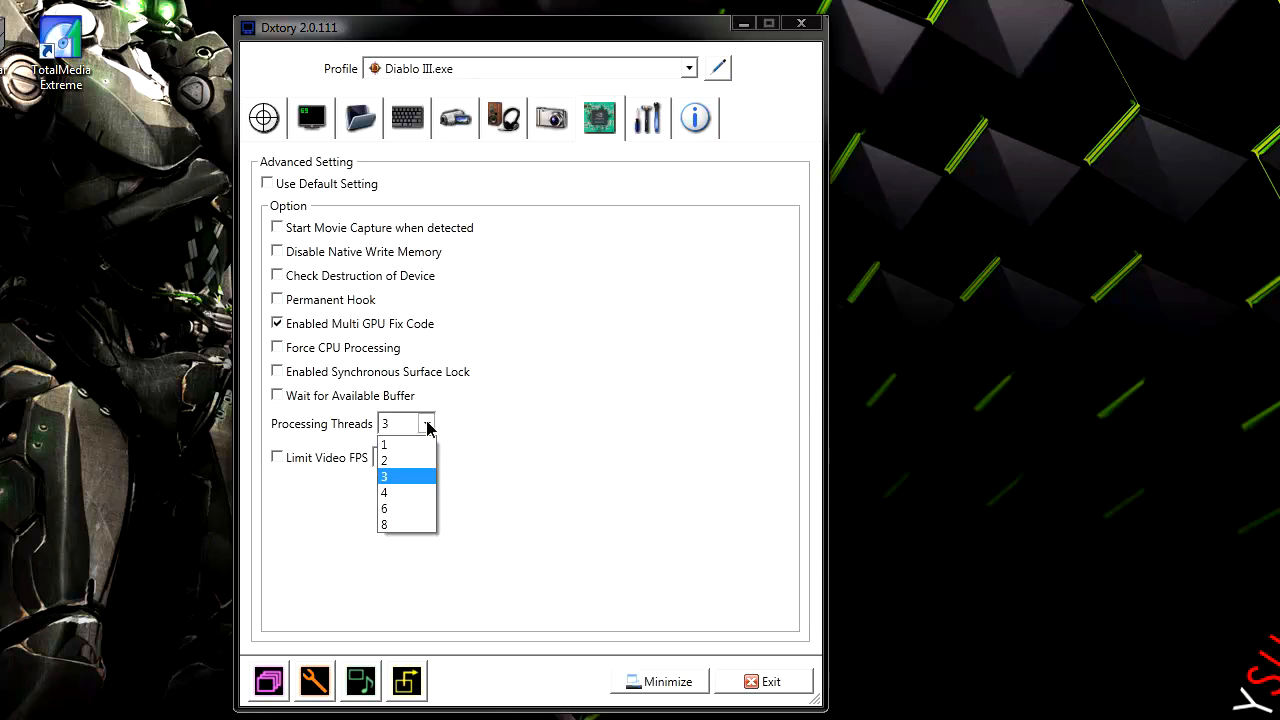
{"action": "left_click", "coordinate": [402, 476]}
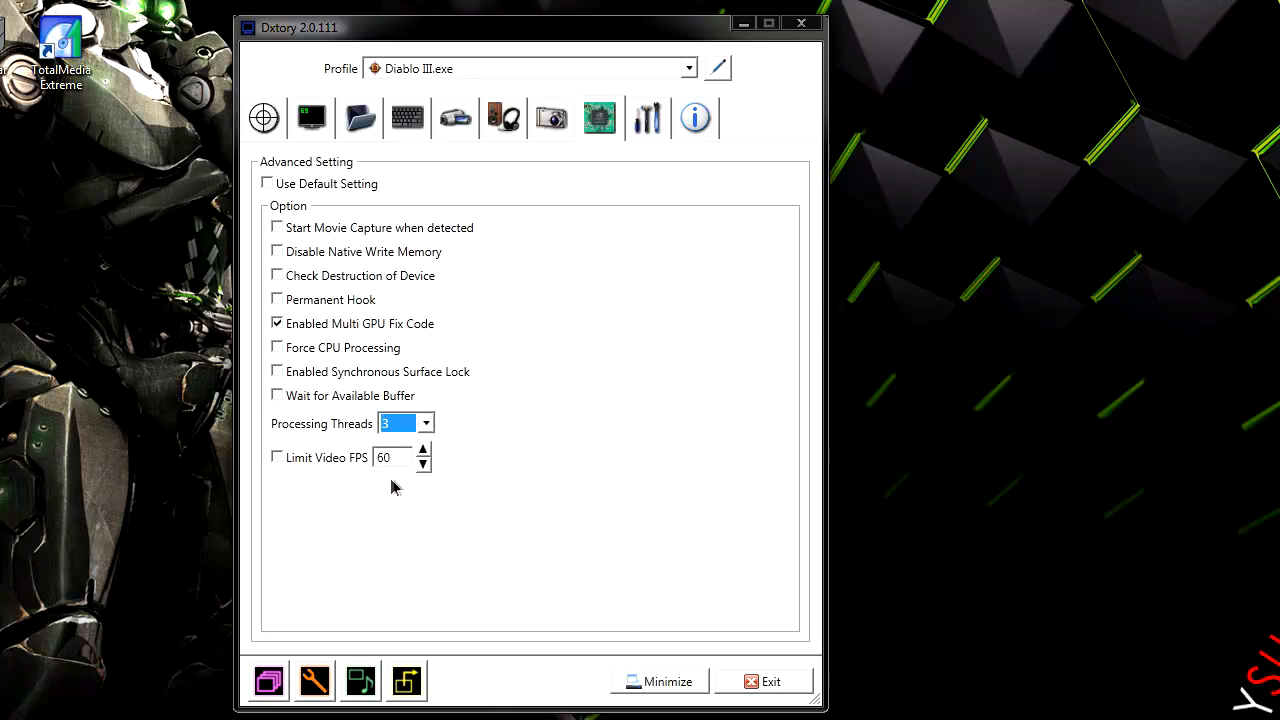
{"action": "left_click", "coordinate": [696, 116]}
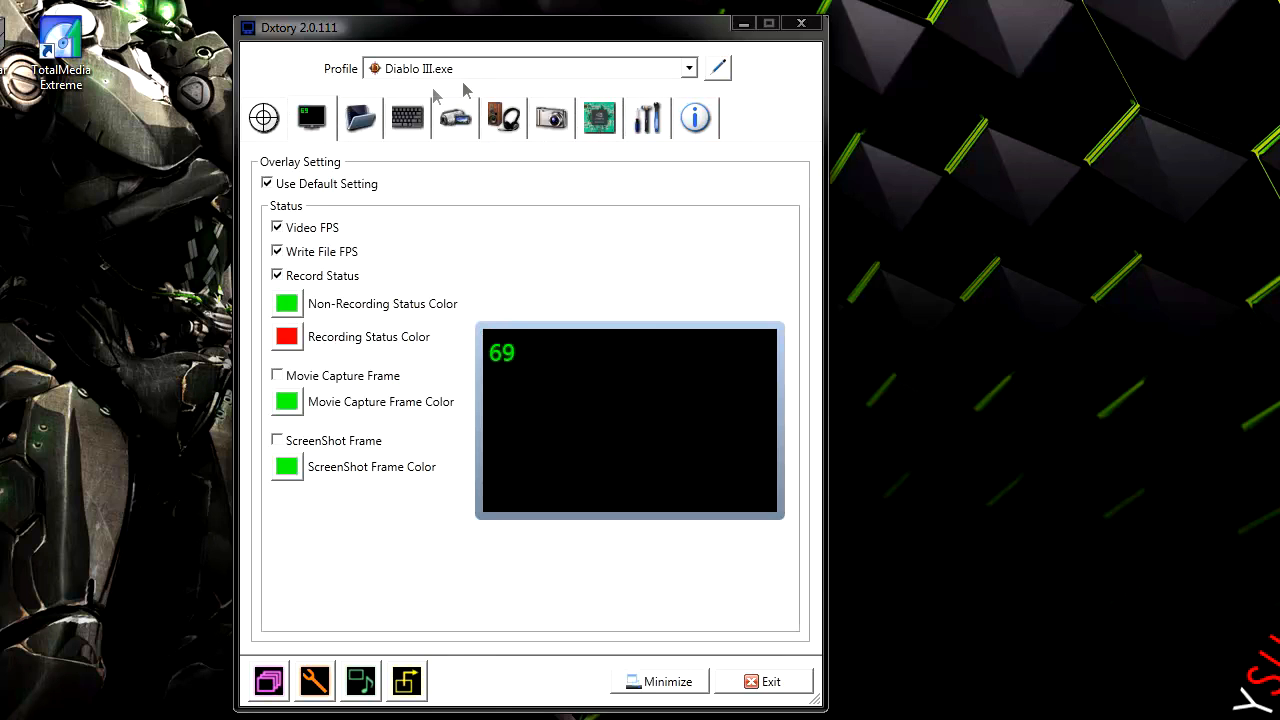
{"action": "mouse_move", "coordinate": [638, 84]}
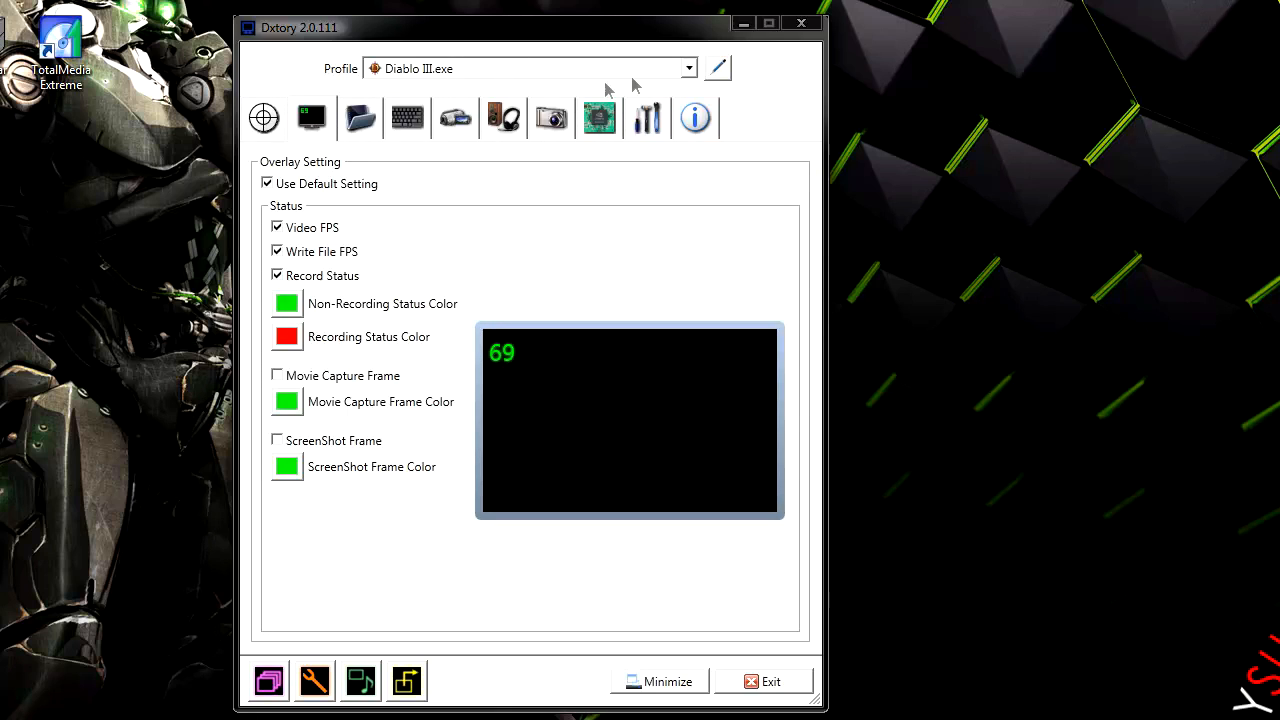
Reselect the Diablo III.exe profile, keeping its overlay settings unchanged
{"action": "left_click", "coordinate": [688, 68]}
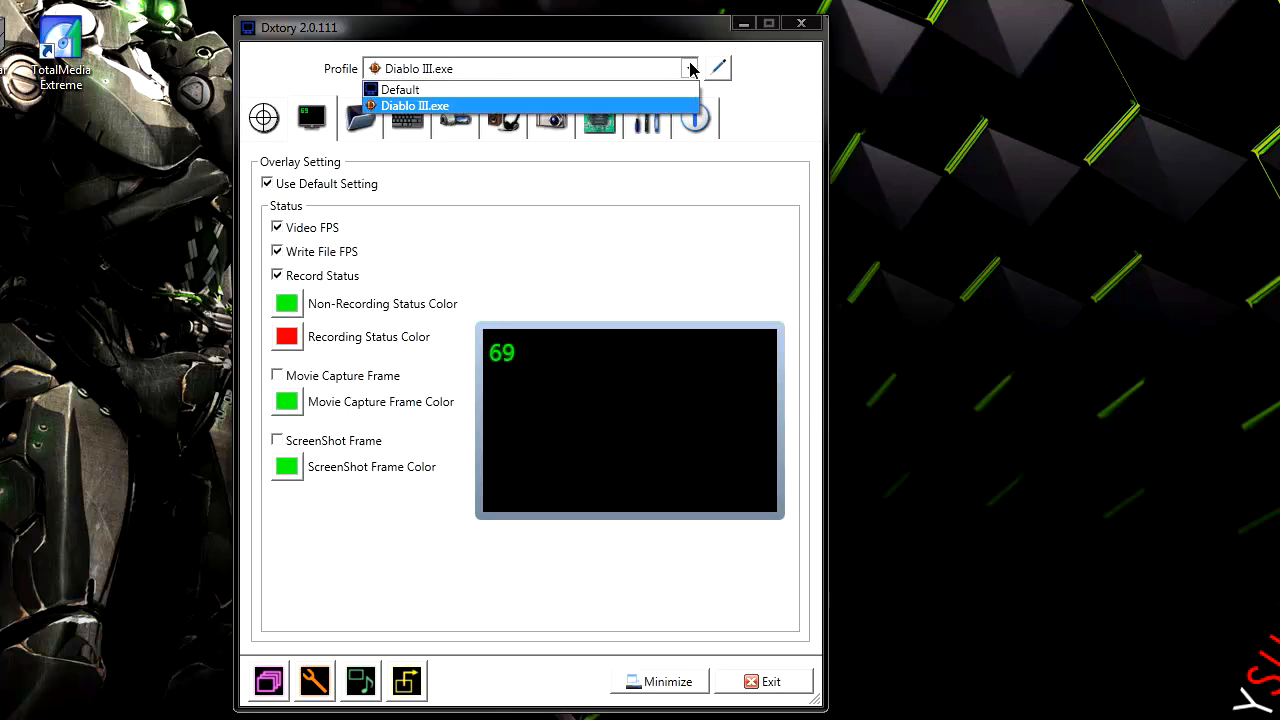
{"action": "left_click", "coordinate": [416, 104]}
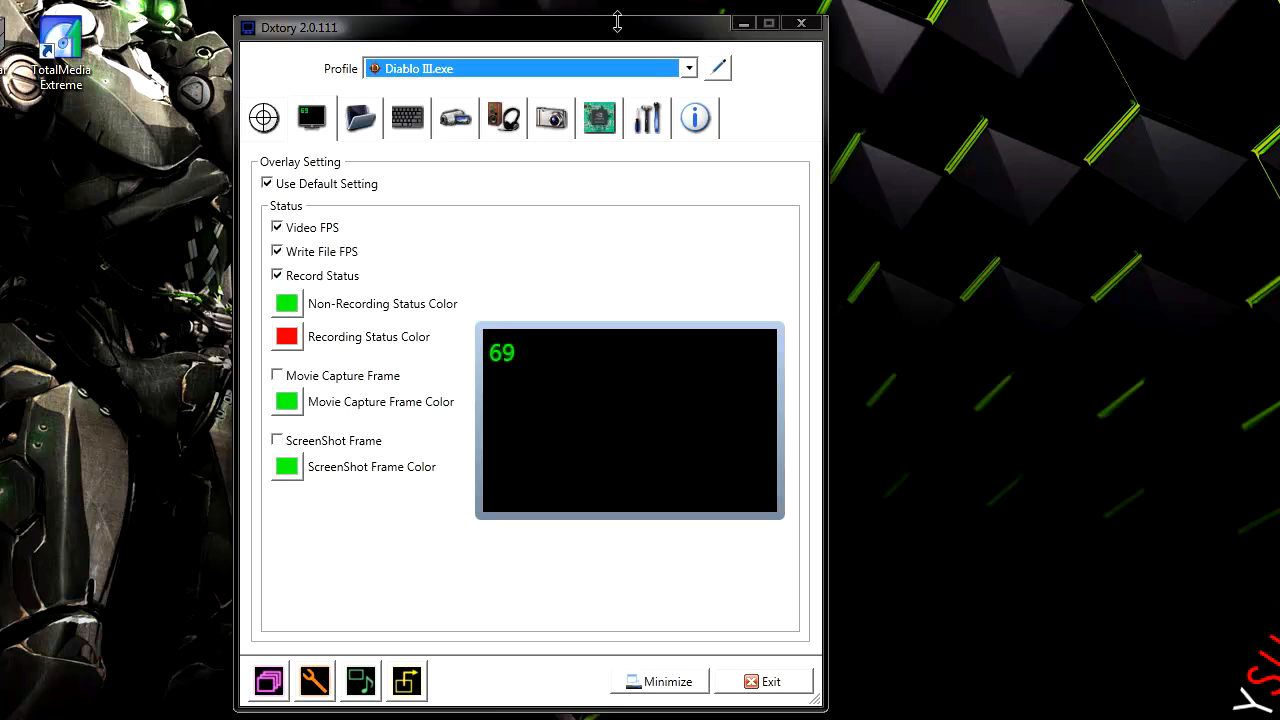
{"action": "mouse_move", "coordinate": [604, 78]}
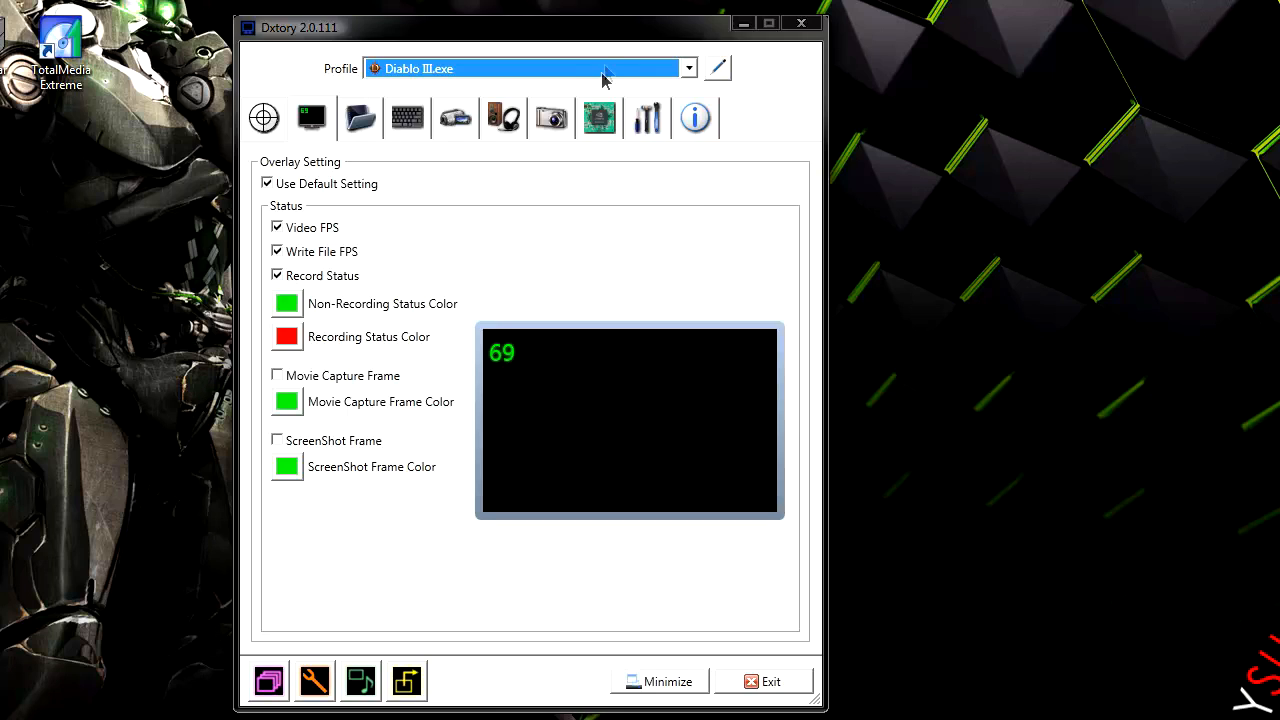
{"action": "mouse_move", "coordinate": [576, 156]}
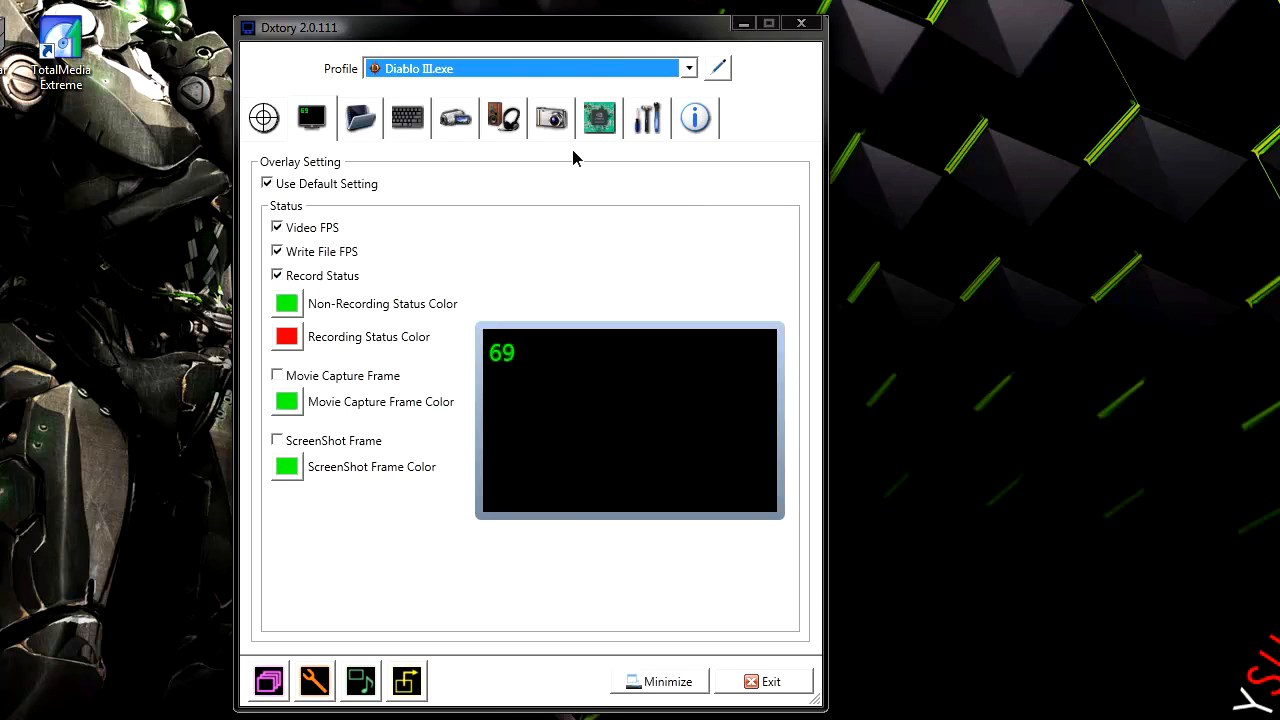
{"action": "mouse_move", "coordinate": [804, 22]}
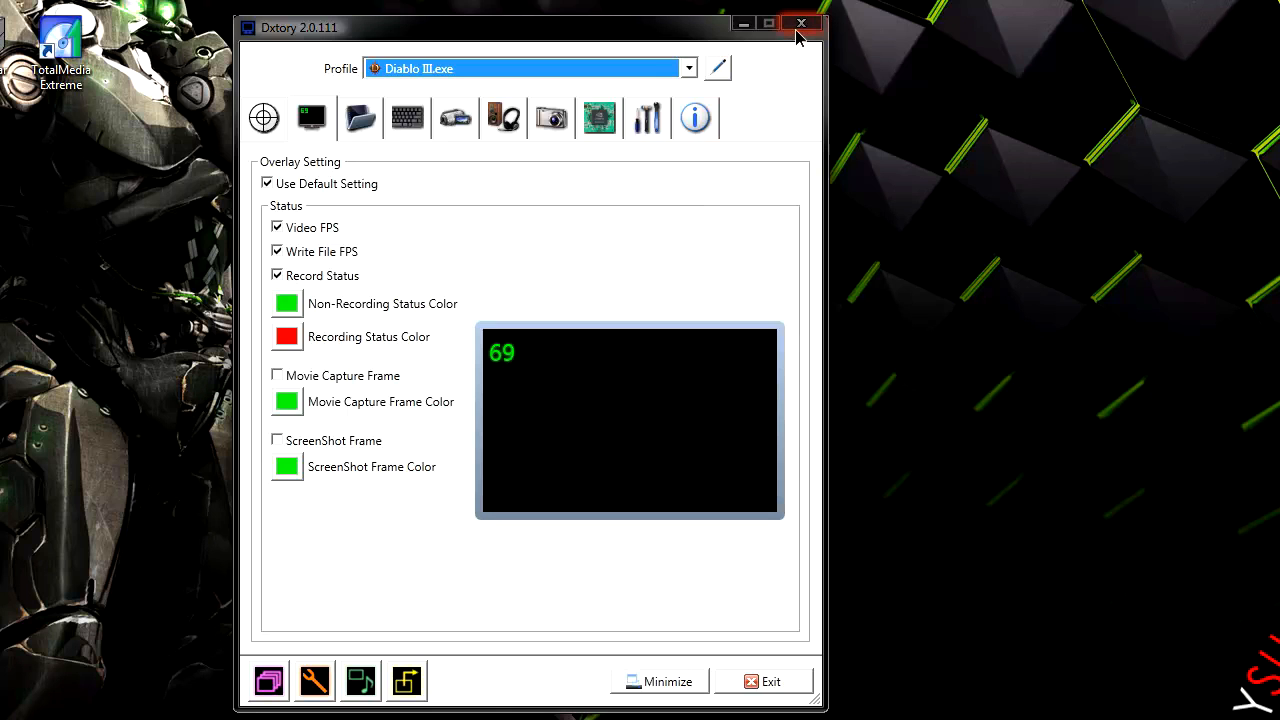